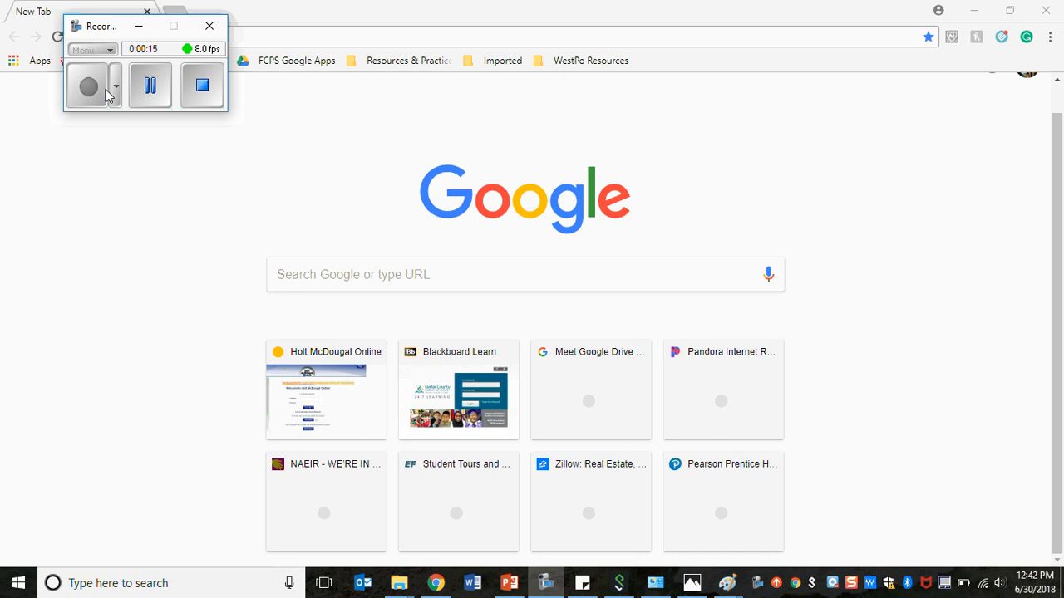
pyautogui.moveTo(252, 15)
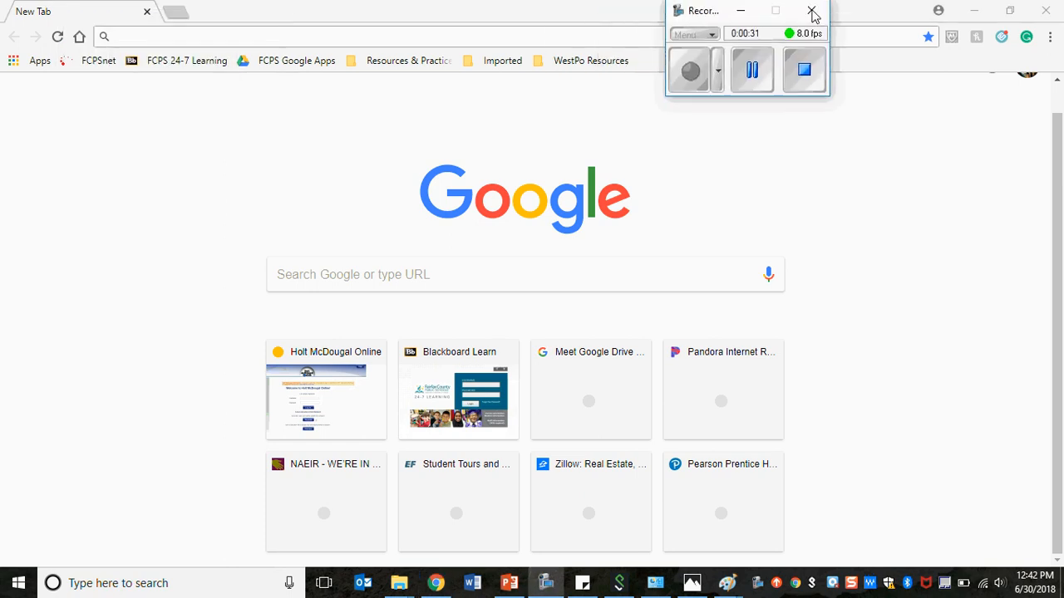
# - Navigate the new Chrome tab to my.hrw.com
pyautogui.write('my.hrw.com')
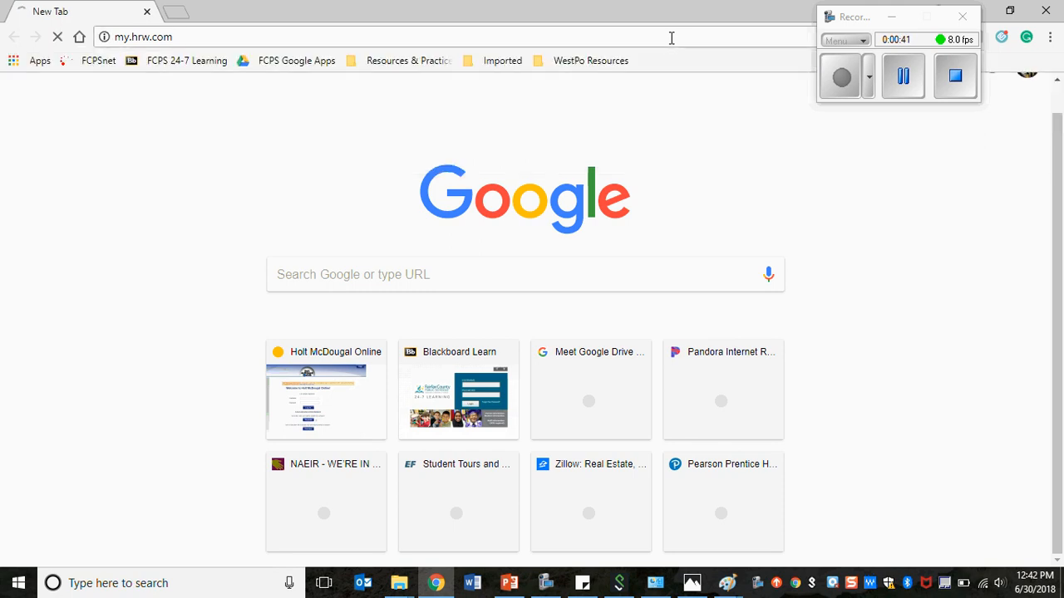
pyautogui.click(326, 390)
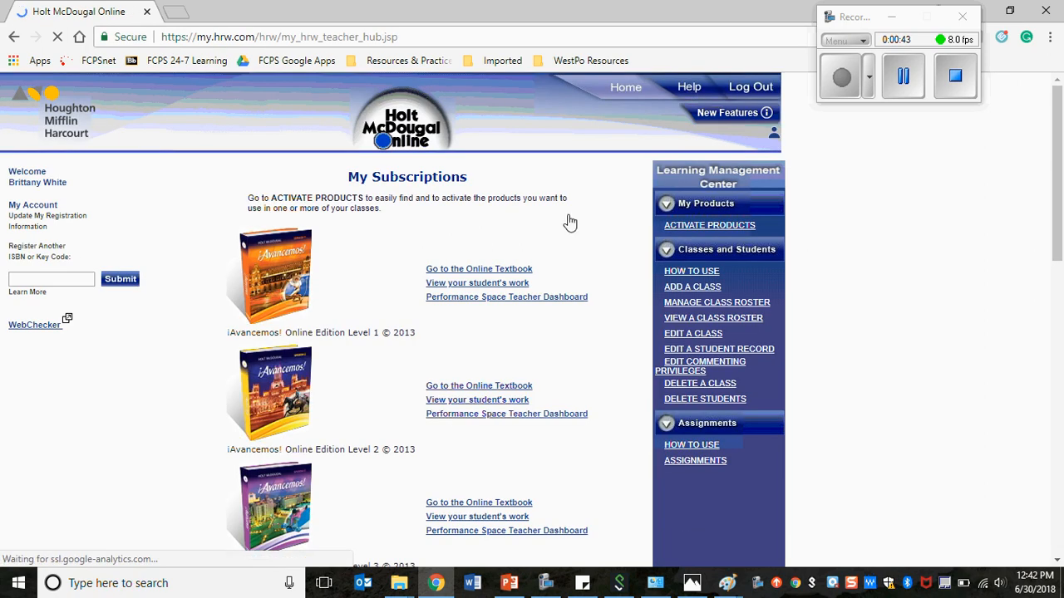
pyautogui.click(751, 87)
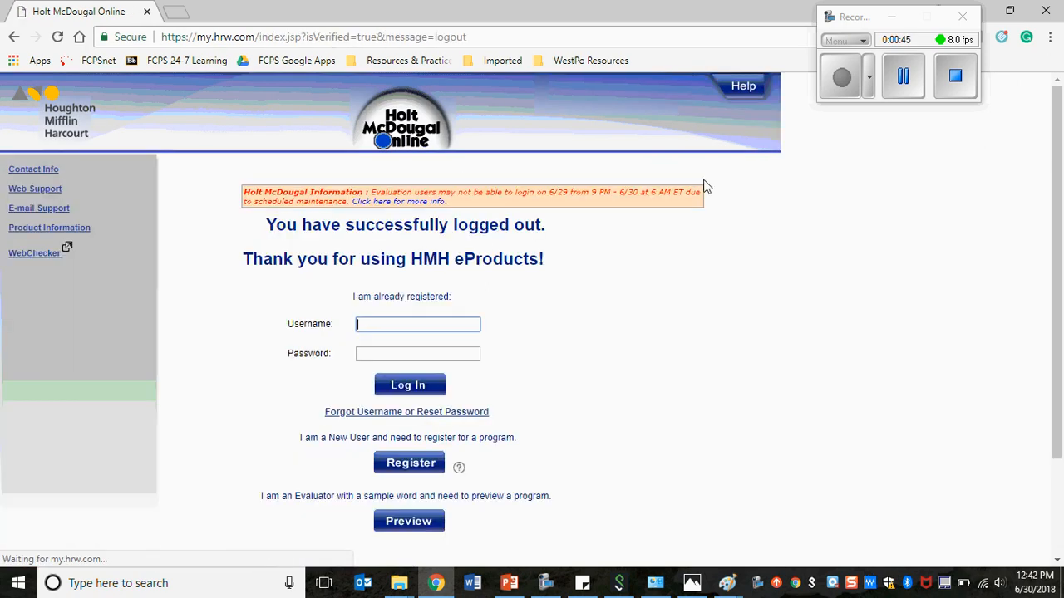
pyautogui.write('bpwhite')
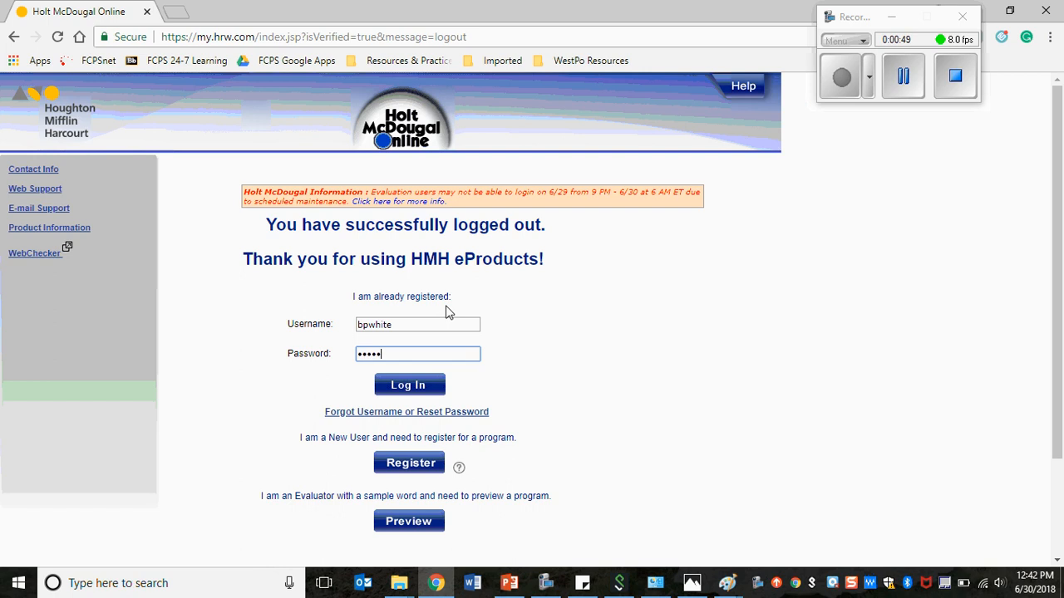
pyautogui.click(409, 386)
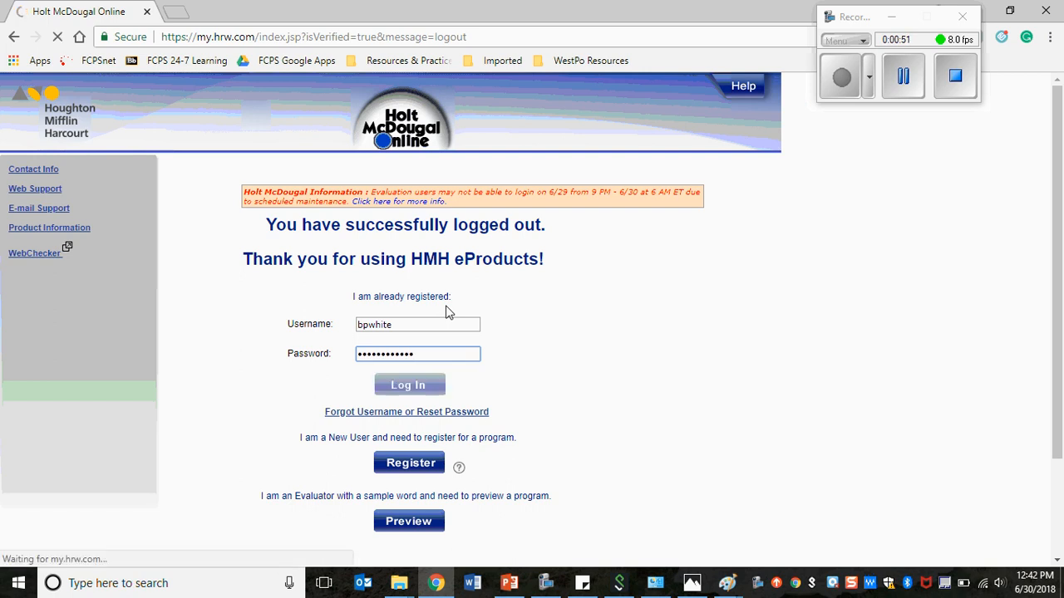
pyautogui.click(409, 386)
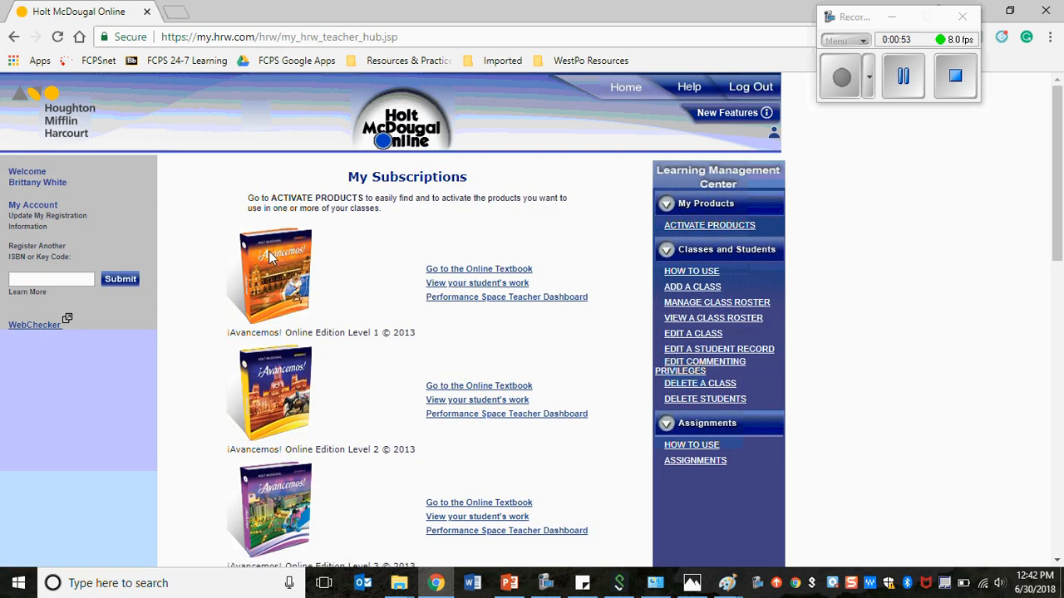
pyautogui.moveTo(416, 347)
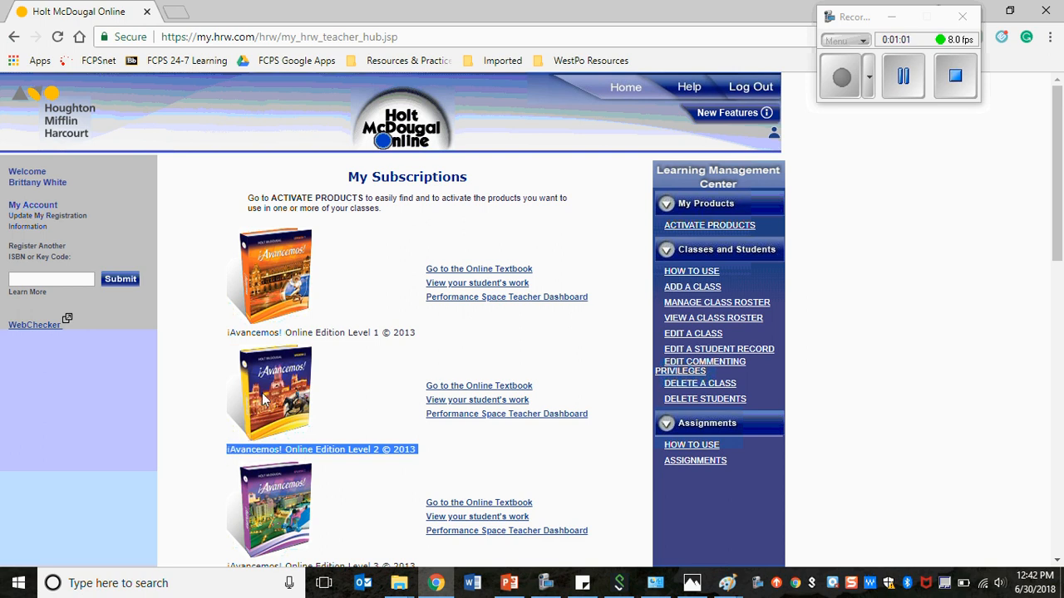
pyautogui.scroll(-3)
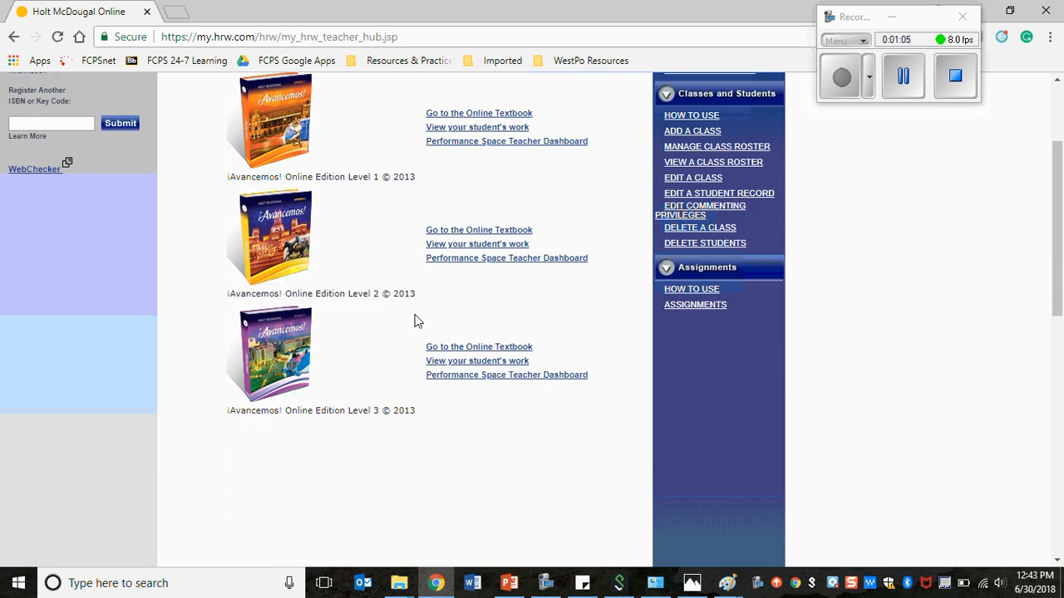
pyautogui.moveTo(431, 241)
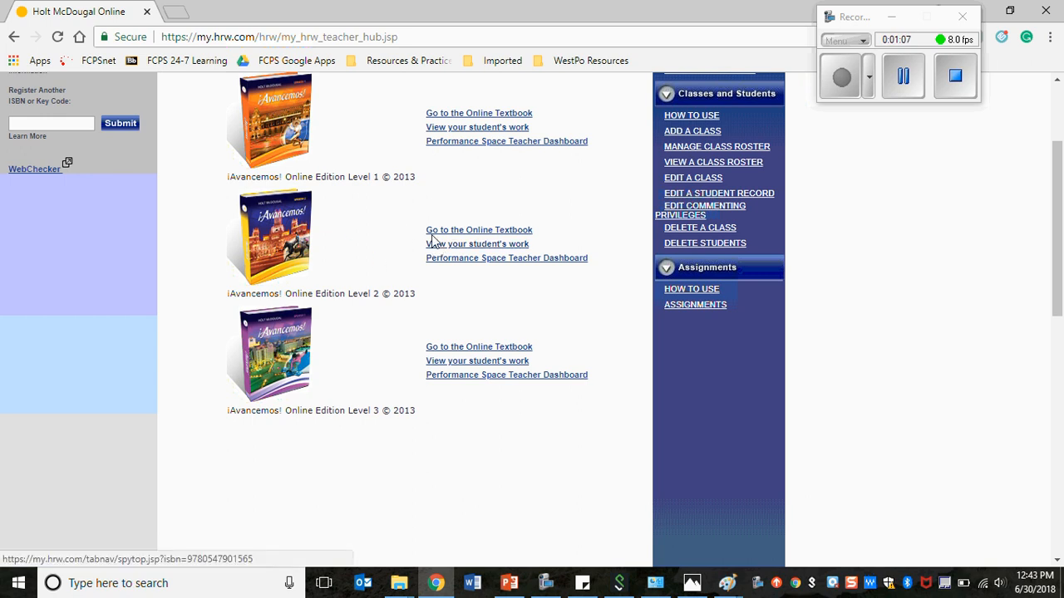
# - Go to the ¡Avancemos! Level 2 online textbook
pyautogui.click(479, 229)
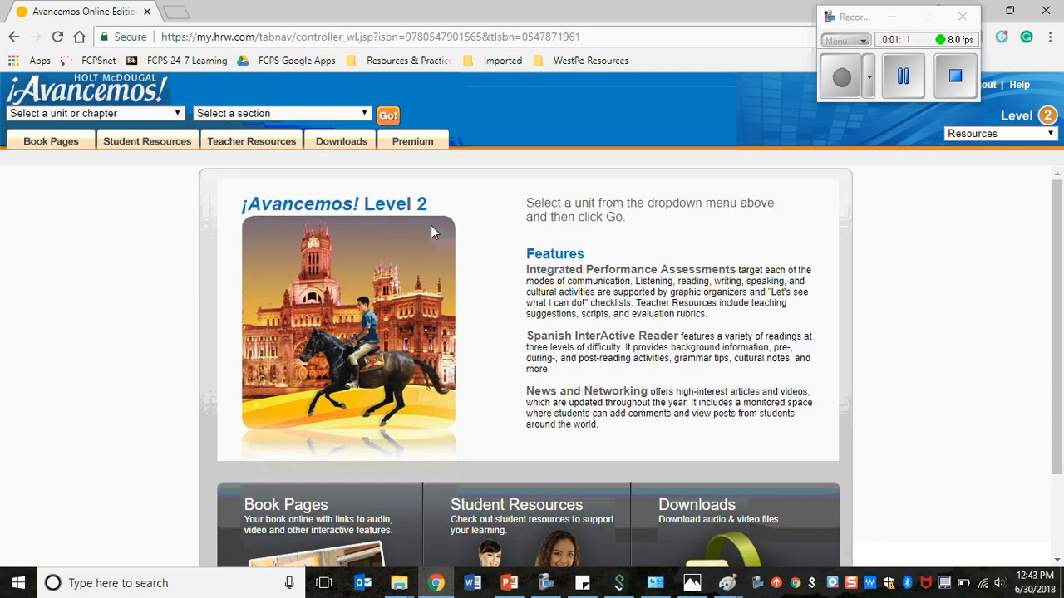
pyautogui.moveTo(442, 233)
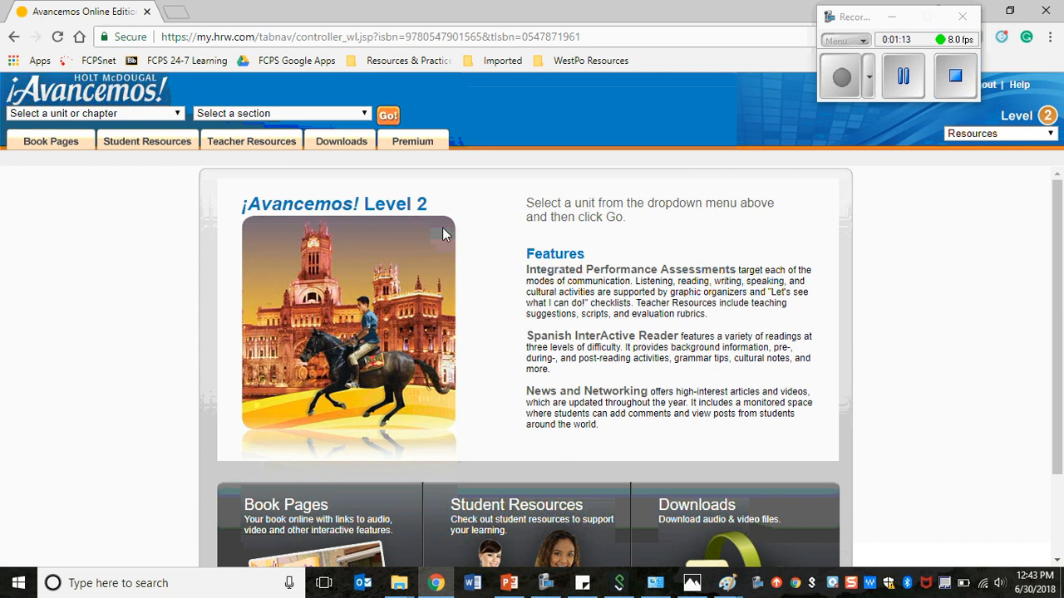
pyautogui.moveTo(445, 233)
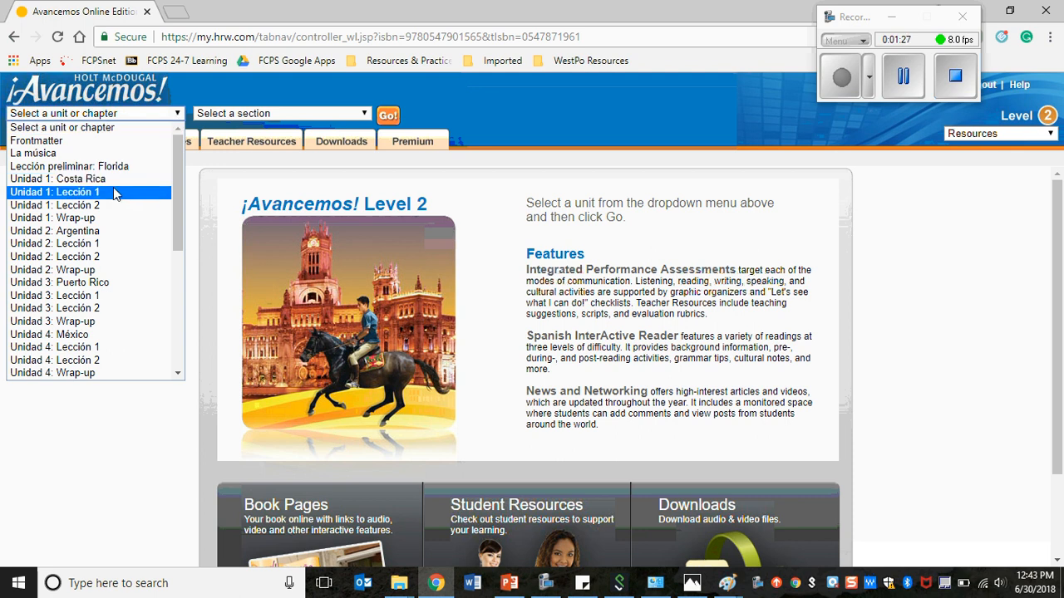
pyautogui.moveTo(107, 193)
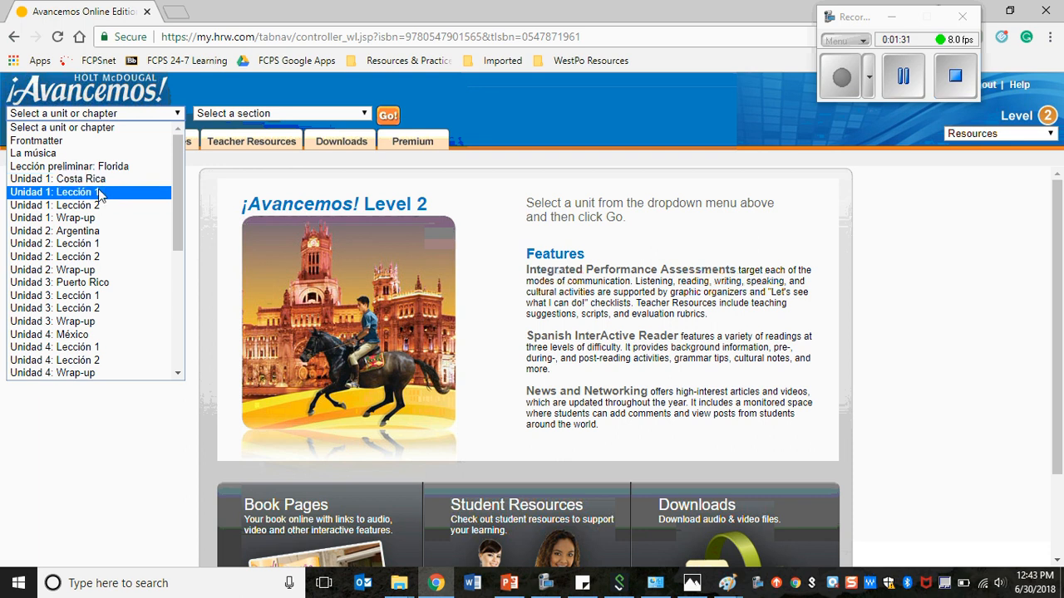
pyautogui.moveTo(113, 201)
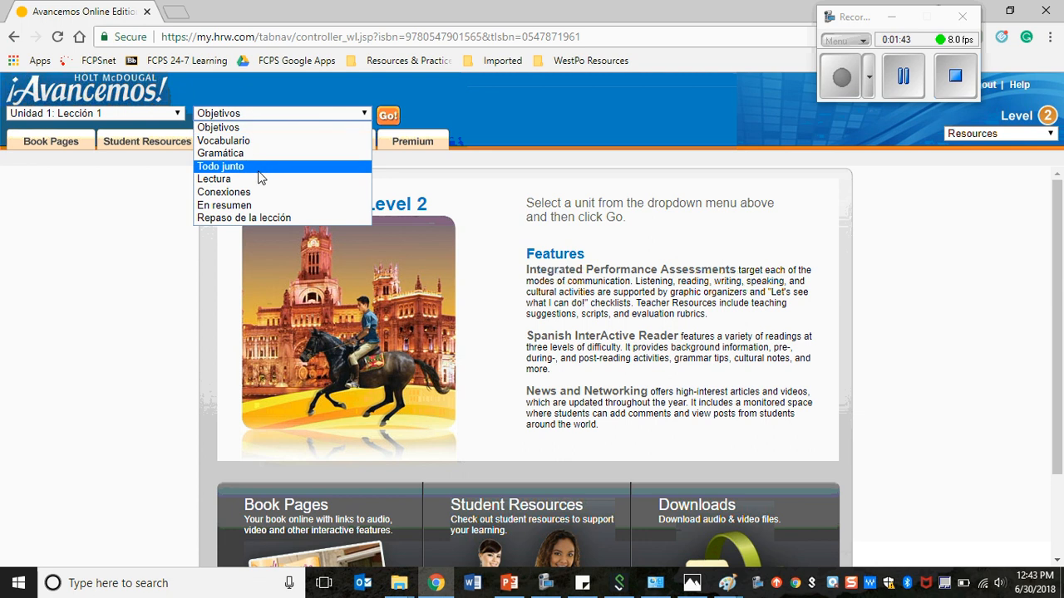
pyautogui.moveTo(253, 140)
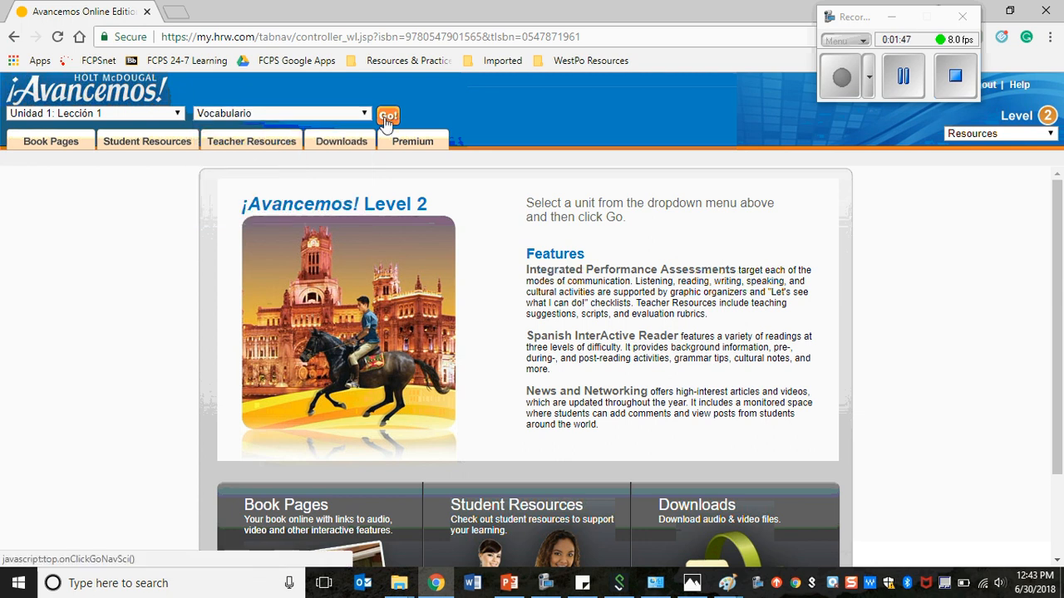
# - Load the Vocabulario and then Gramática section pages and turn to the next page
pyautogui.click(387, 115)
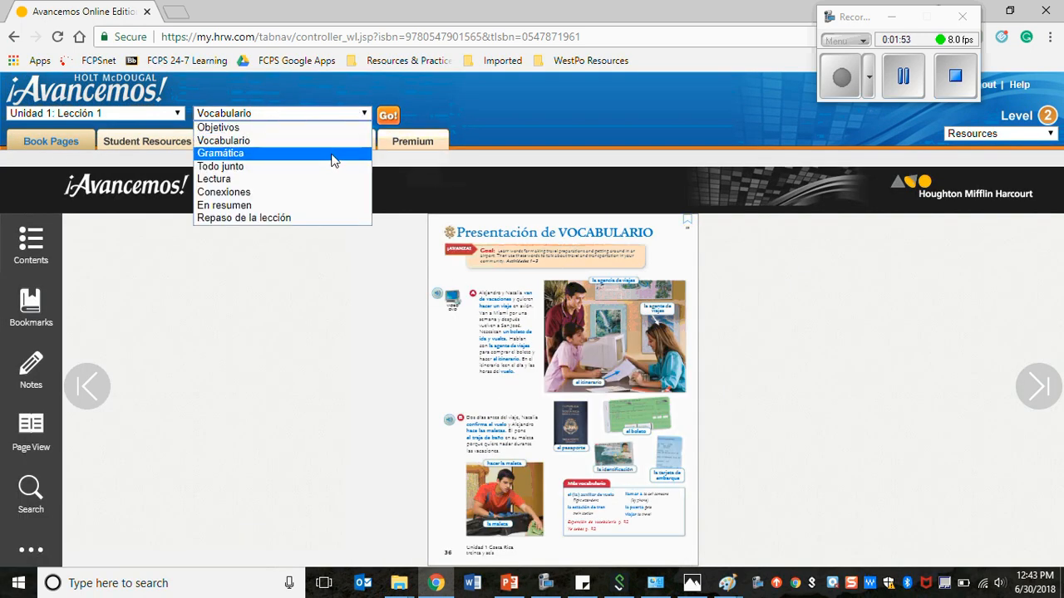
pyautogui.click(219, 153)
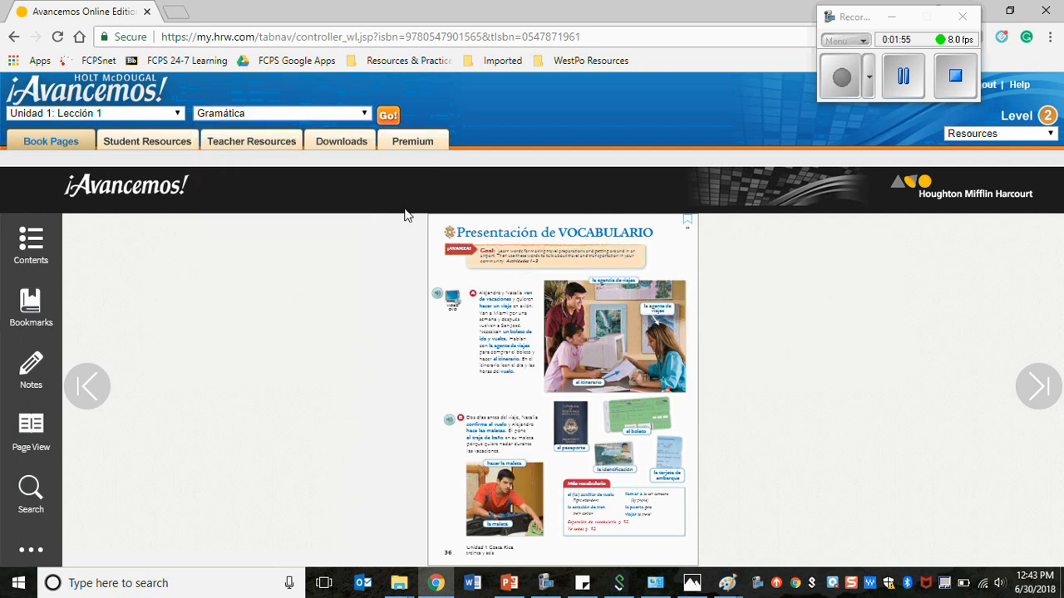
pyautogui.click(388, 115)
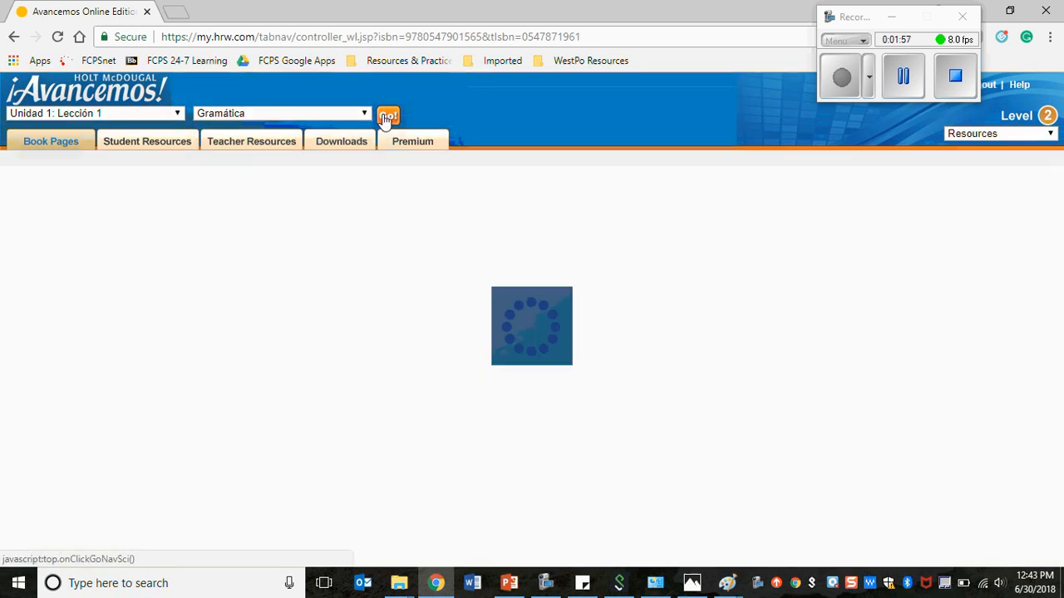
pyautogui.click(387, 114)
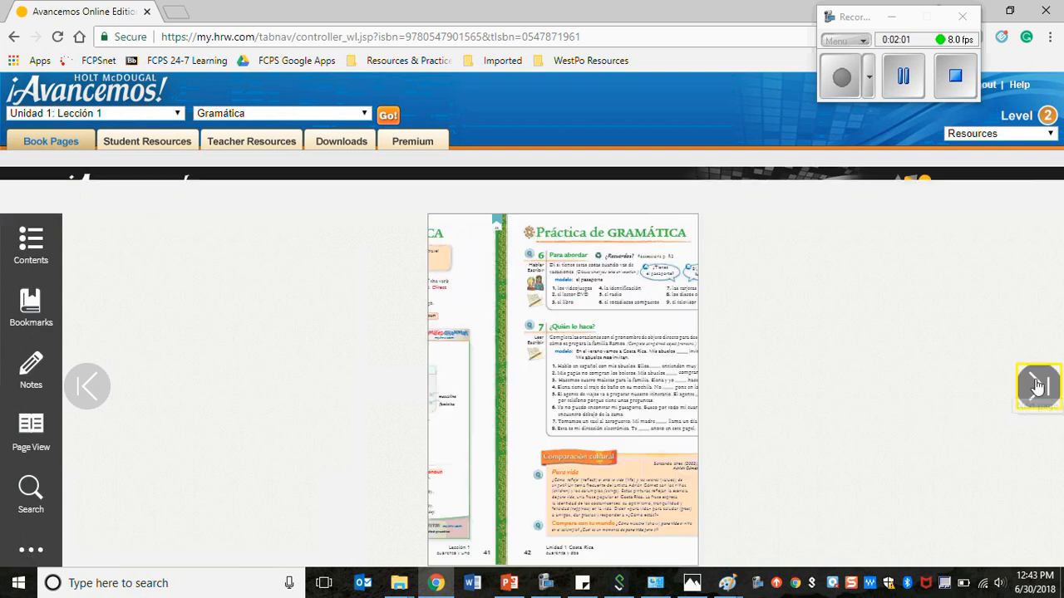
pyautogui.click(1037, 385)
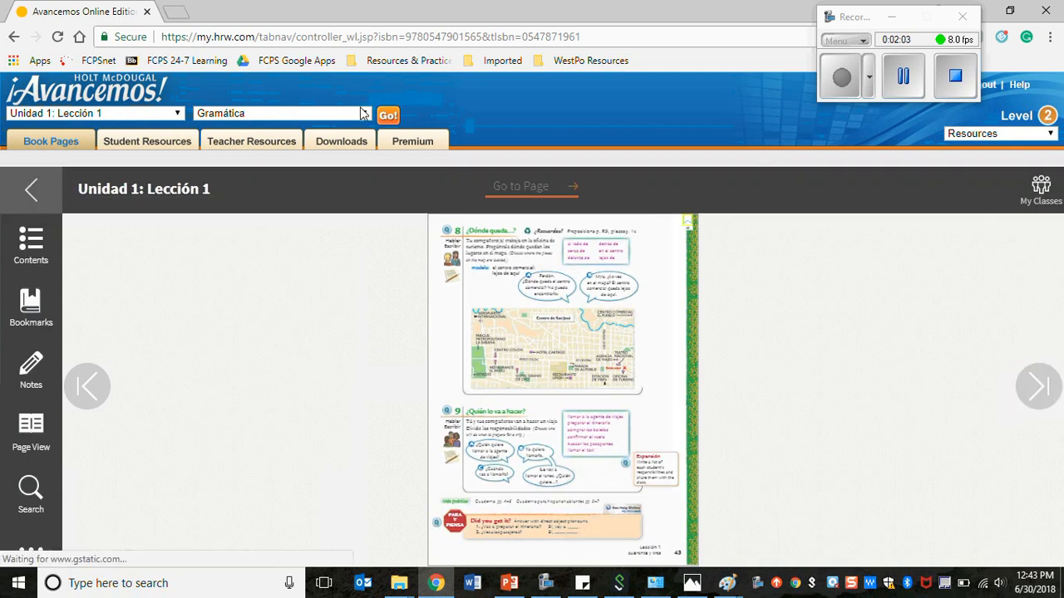
# - Load the En resumen section pages and turn to the next page
pyautogui.click(280, 113)
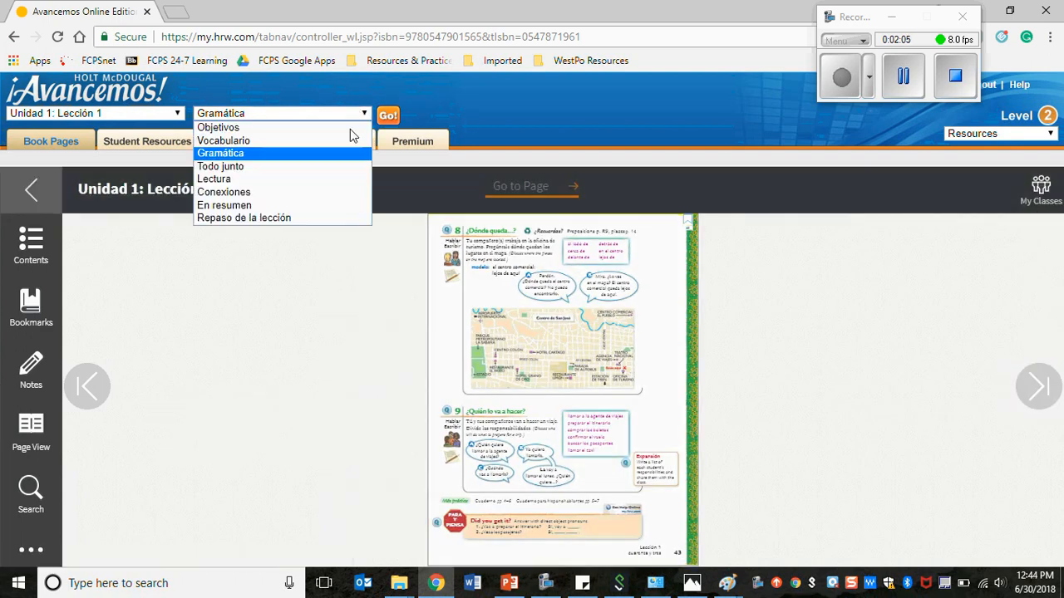
pyautogui.click(224, 206)
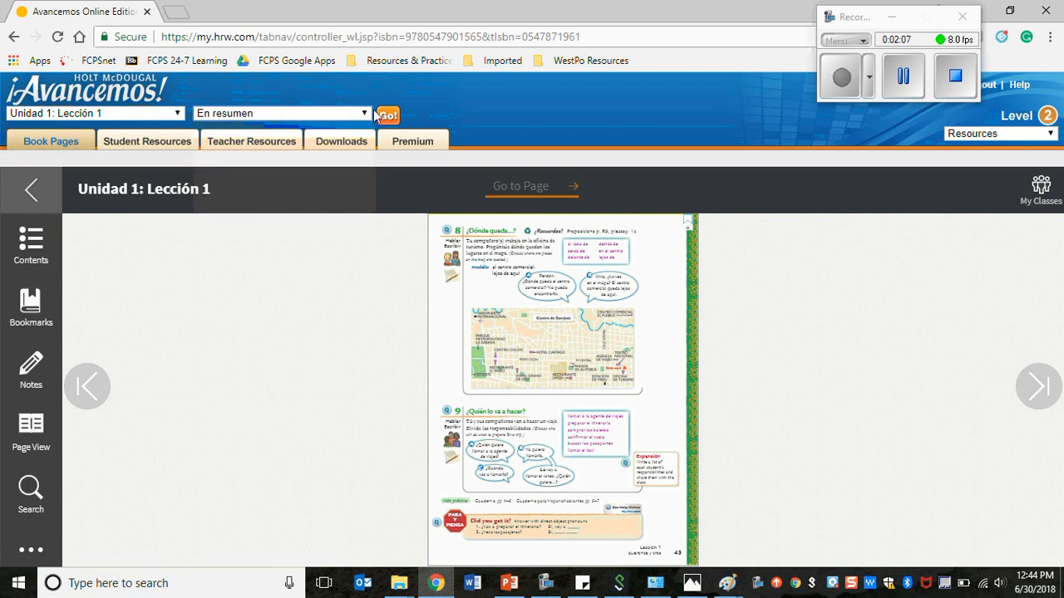
pyautogui.click(388, 114)
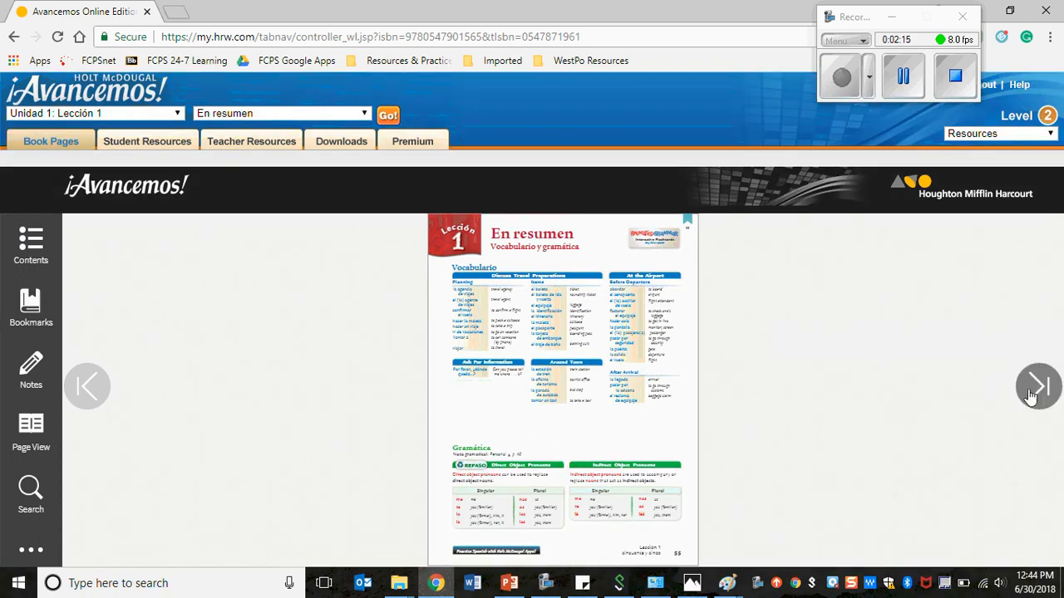
pyautogui.click(1038, 385)
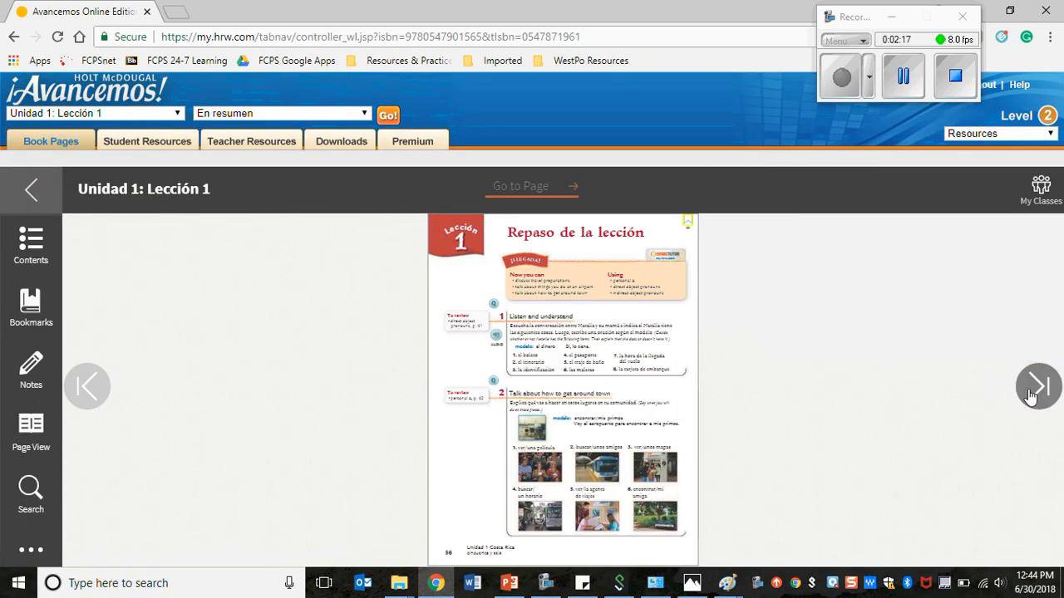
# - Load the Repaso de la lección review section of Unidad 1: Lección 1
pyautogui.click(281, 113)
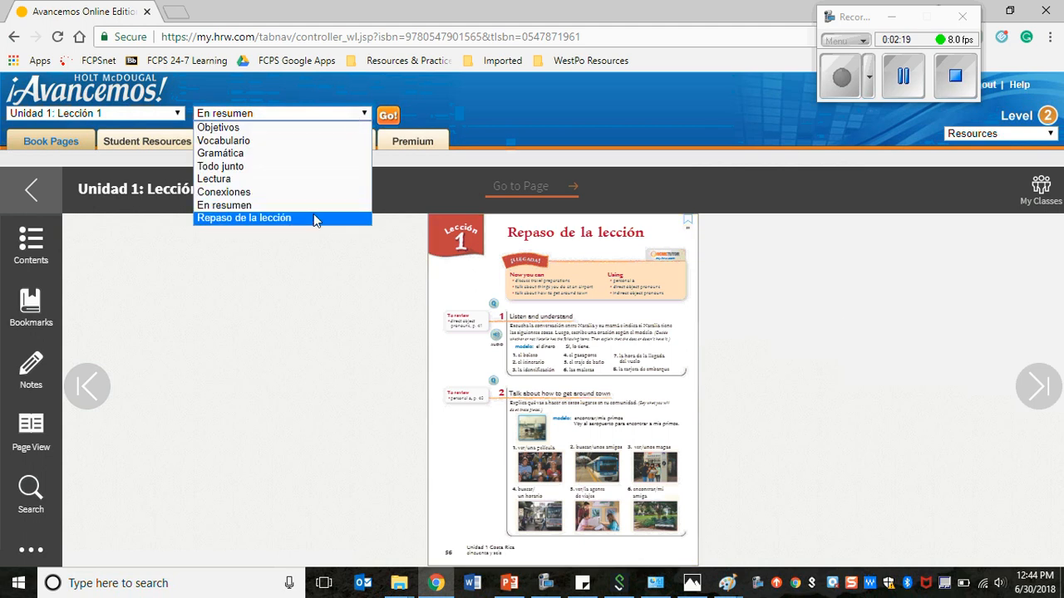
pyautogui.click(387, 114)
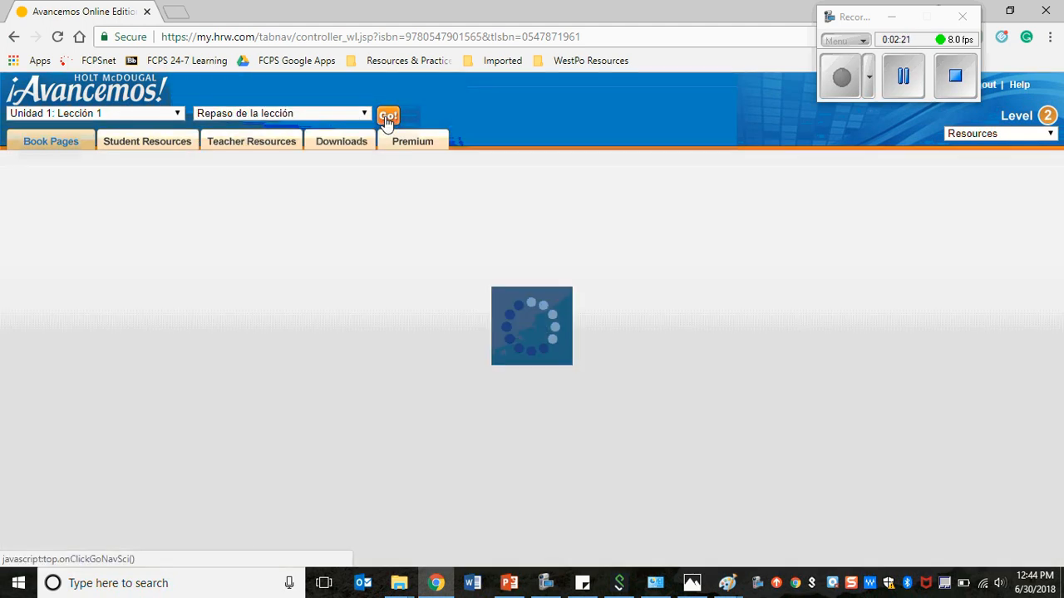
pyautogui.click(388, 114)
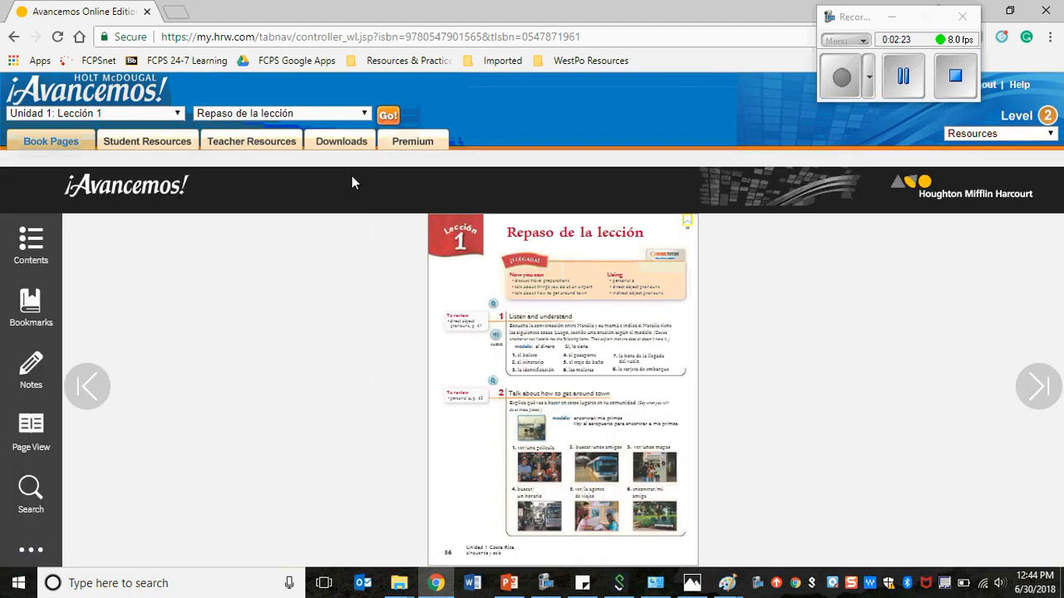
pyautogui.moveTo(372, 163)
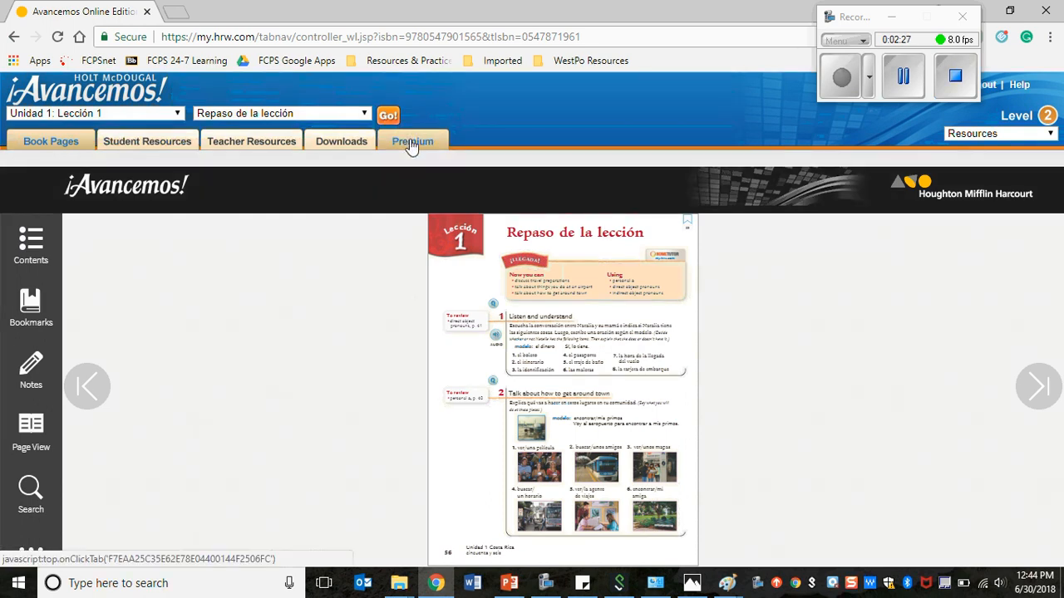
# - Switch to the Premium tab and expand Unidad 1: Lección 1's Cuaderno list
pyautogui.click(412, 140)
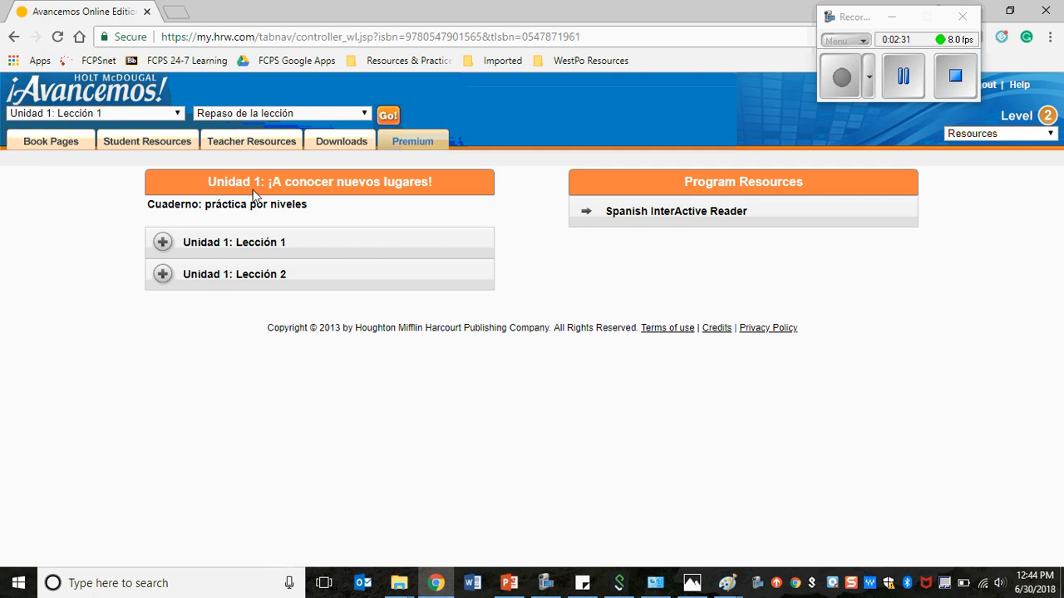
pyautogui.moveTo(359, 222)
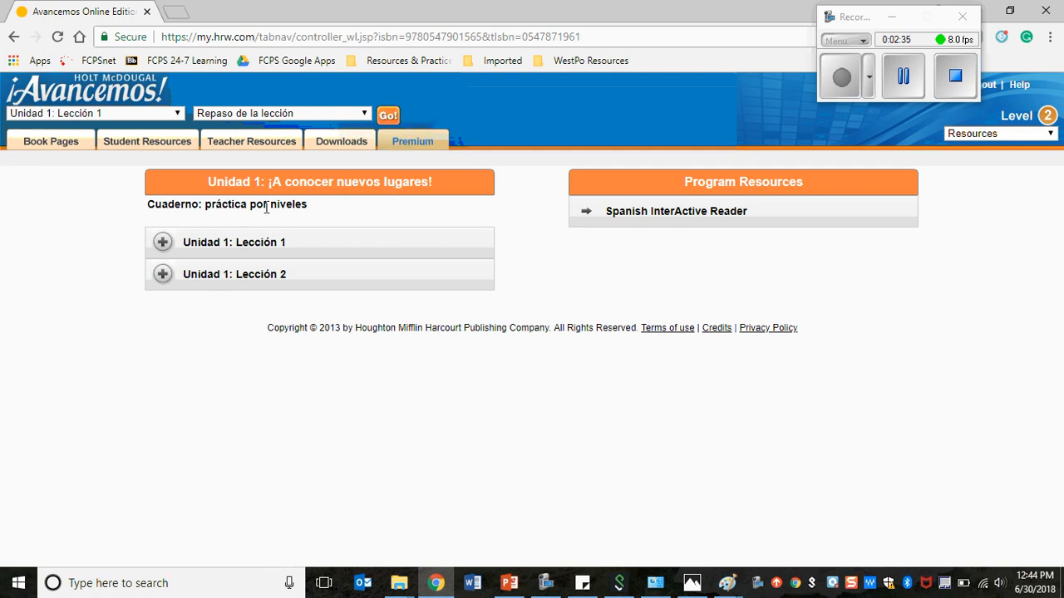
pyautogui.moveTo(199, 256)
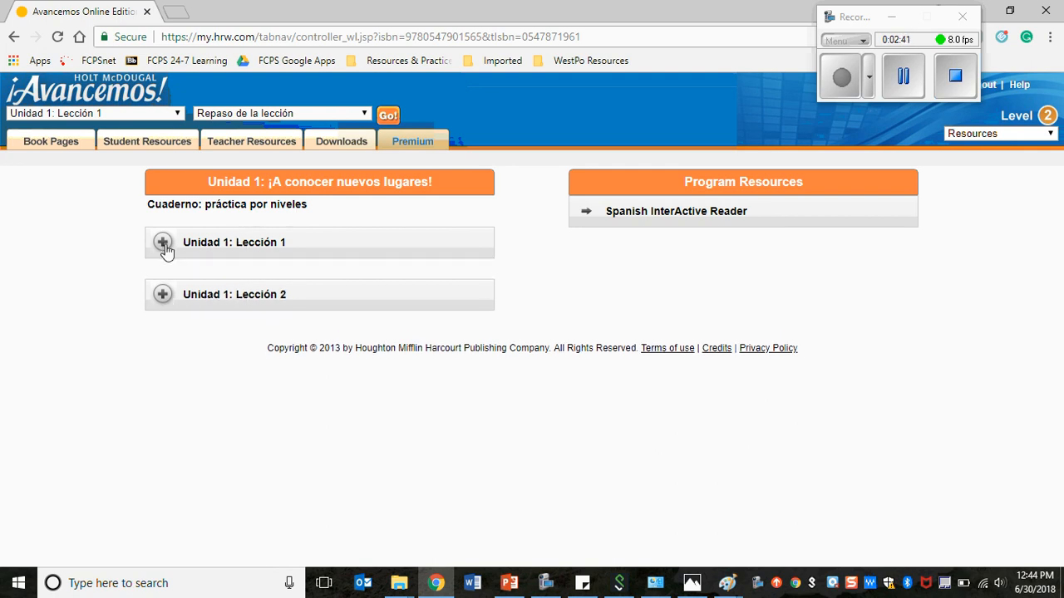
pyautogui.click(163, 243)
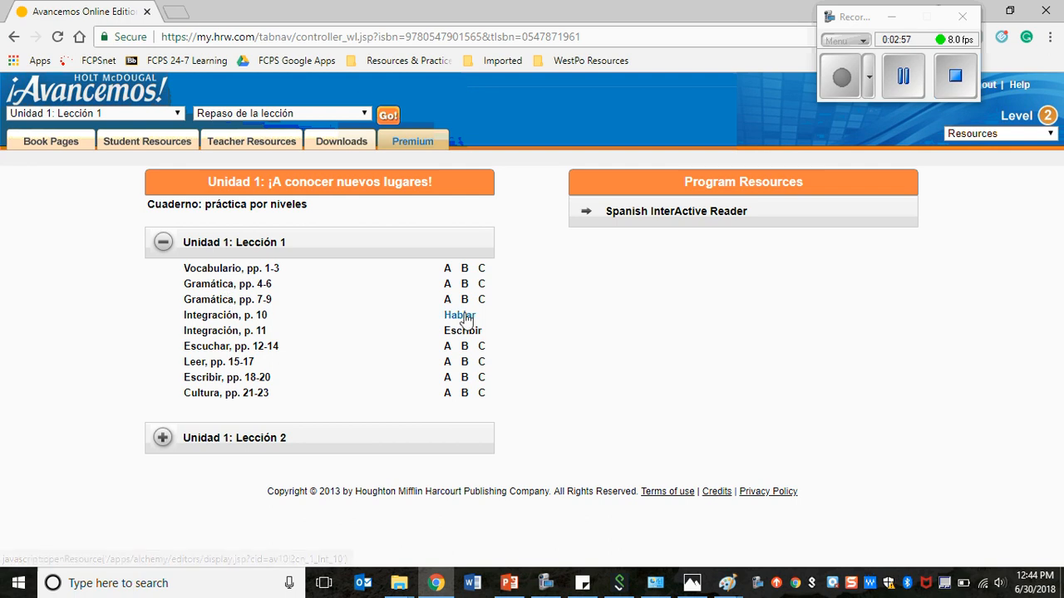
pyautogui.moveTo(331, 317)
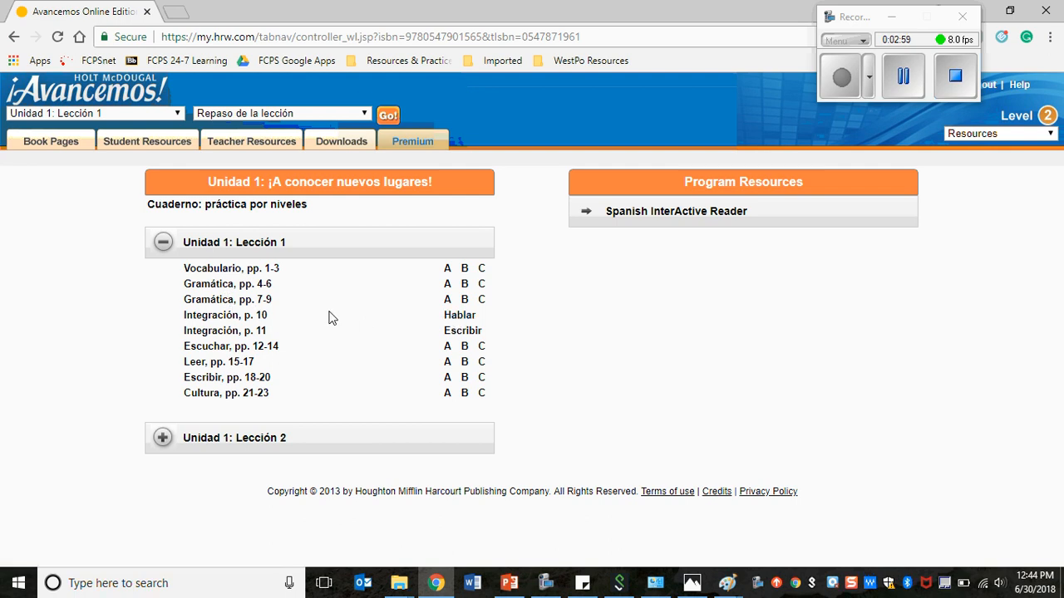
pyautogui.moveTo(462, 330)
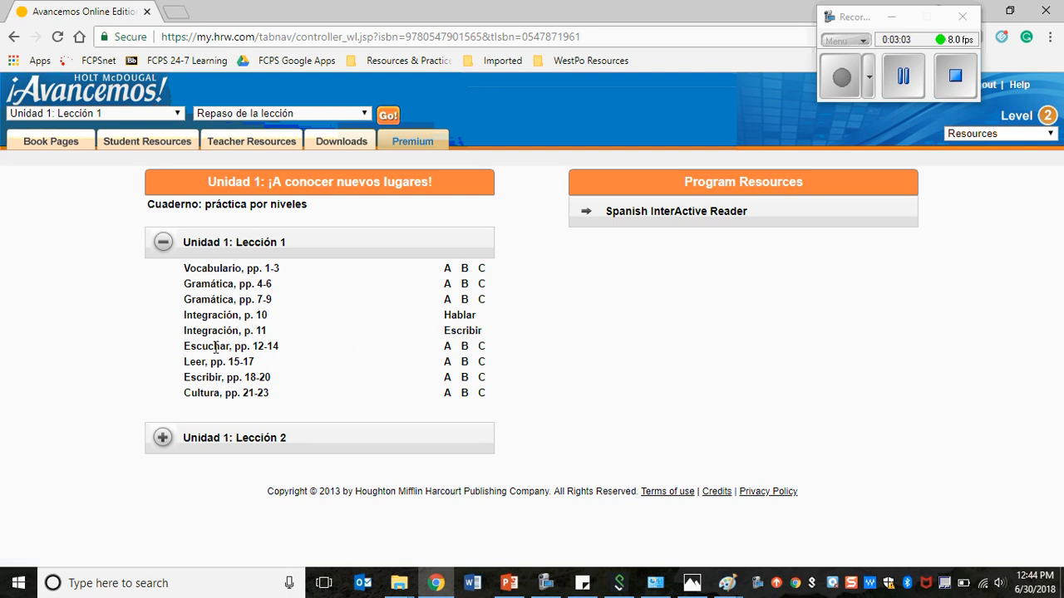
pyautogui.moveTo(478, 349)
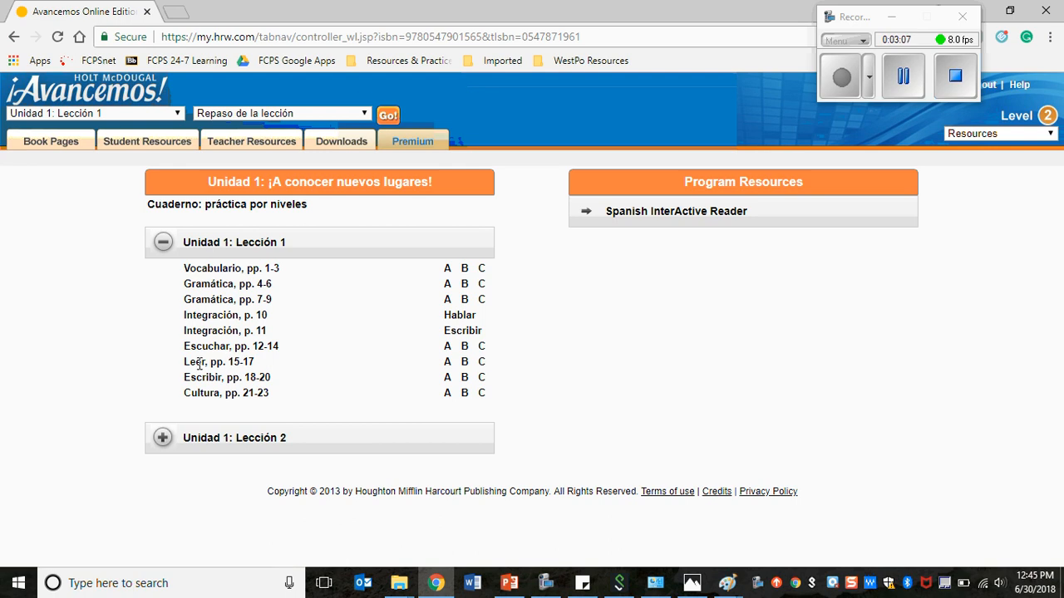
pyautogui.moveTo(223, 378)
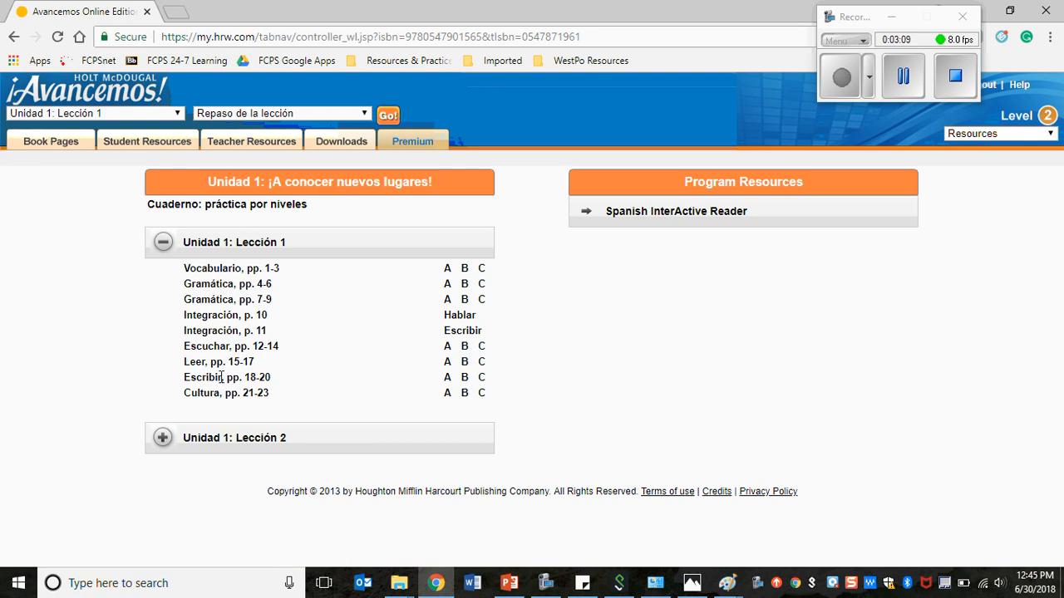
pyautogui.moveTo(256, 398)
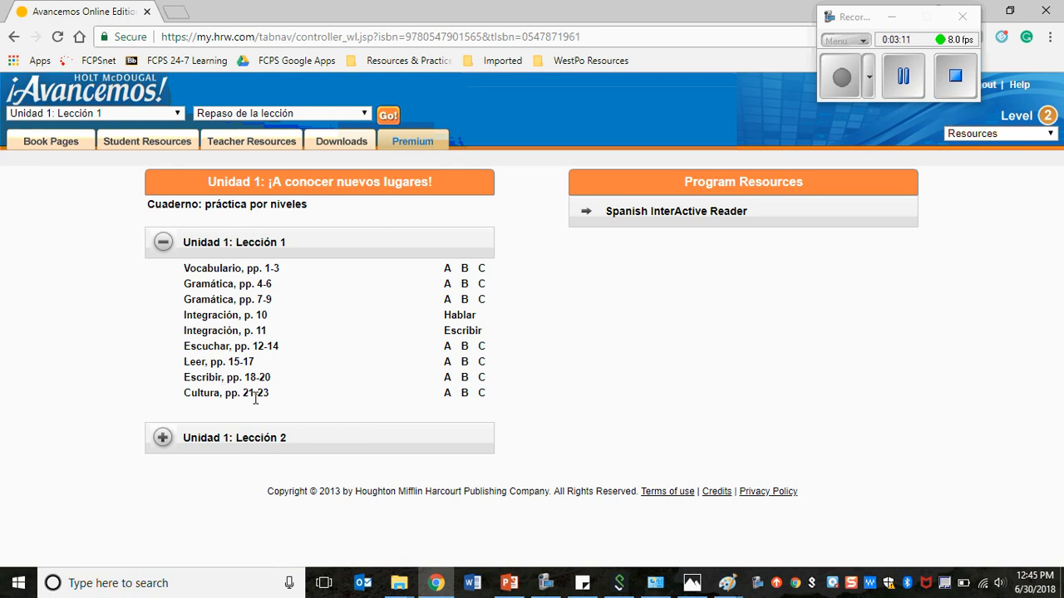
pyautogui.moveTo(274, 413)
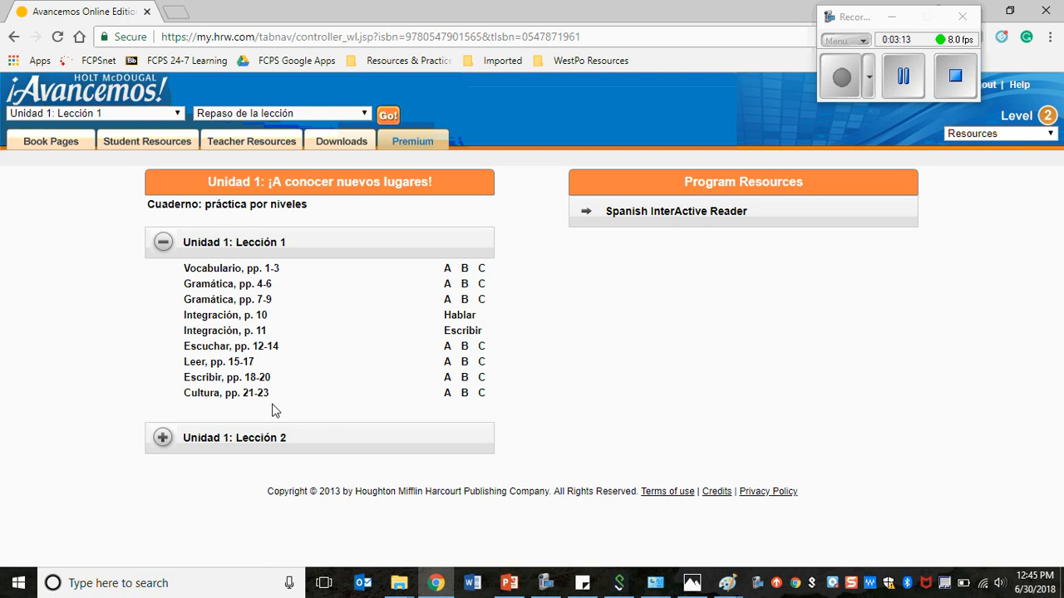
pyautogui.moveTo(273, 315)
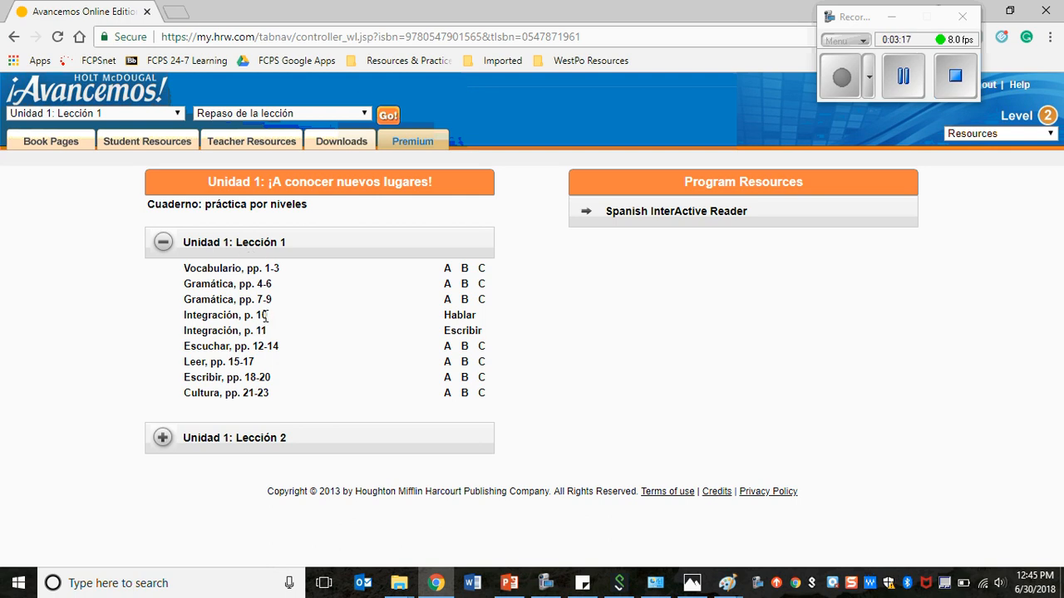
pyautogui.moveTo(242, 272)
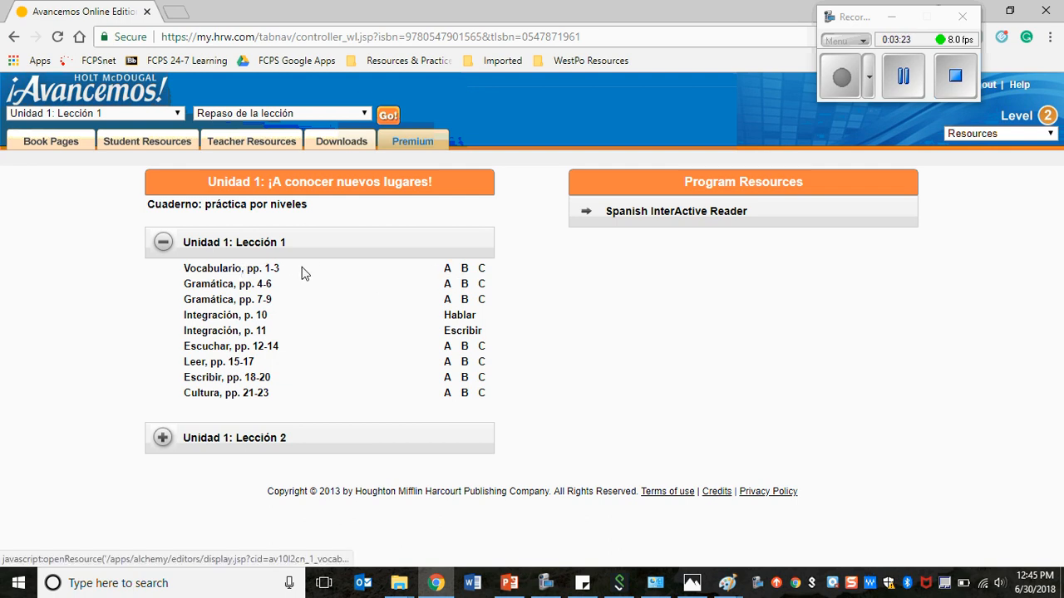
pyautogui.moveTo(458, 283)
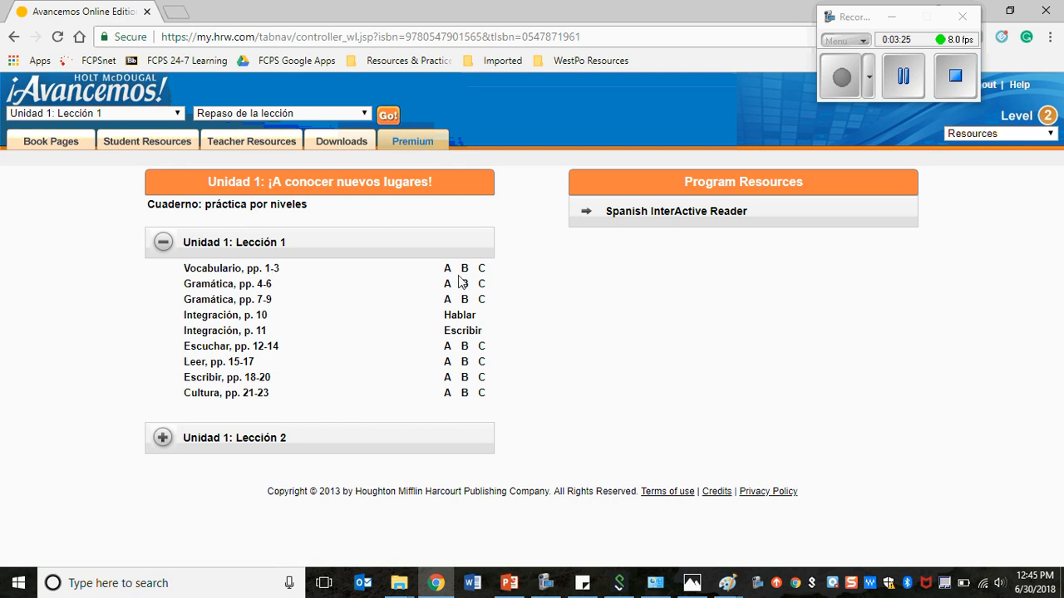
pyautogui.moveTo(306, 280)
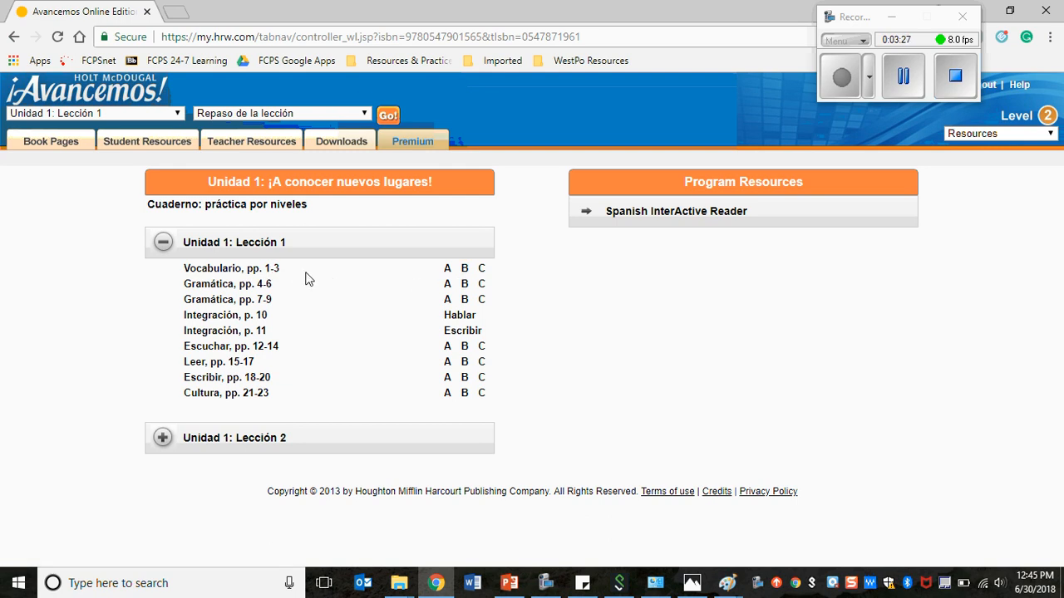
pyautogui.moveTo(482, 267)
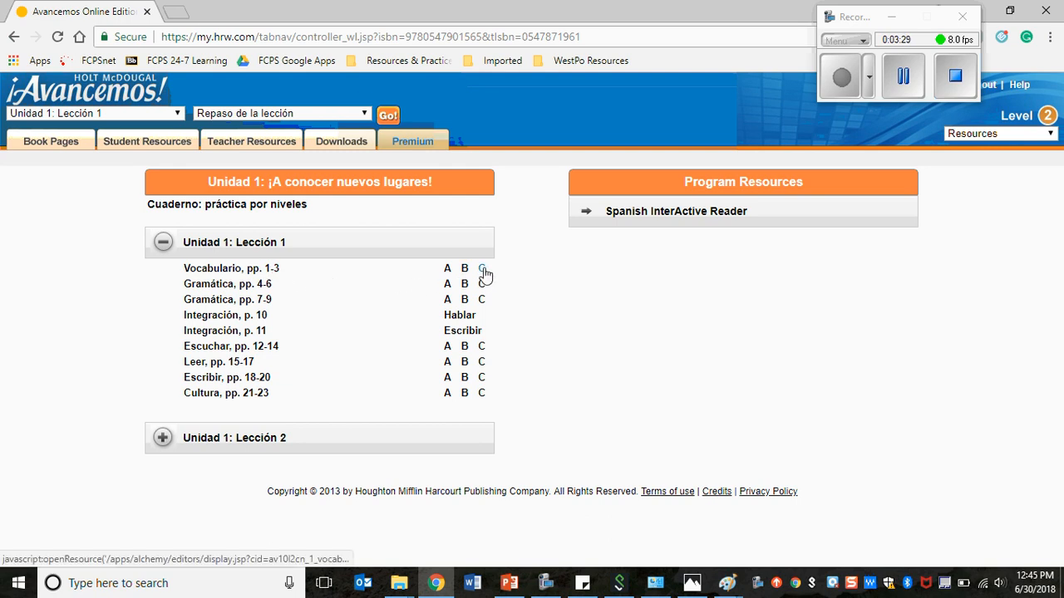
# - Open Vocabulario A (pp. 1-3) in a pop-up and maximize its window
pyautogui.click(481, 268)
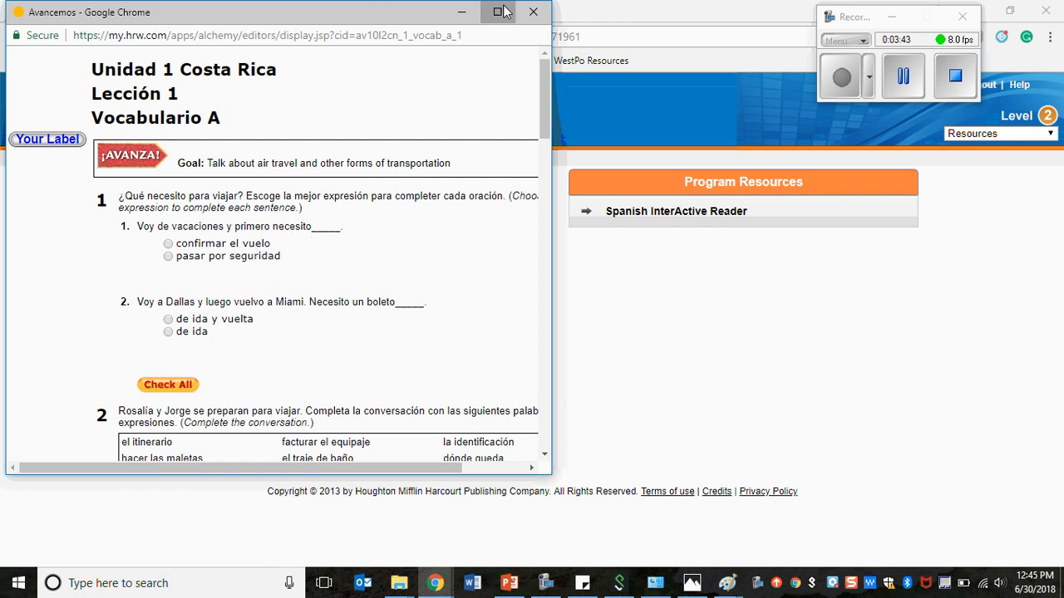
pyautogui.click(497, 11)
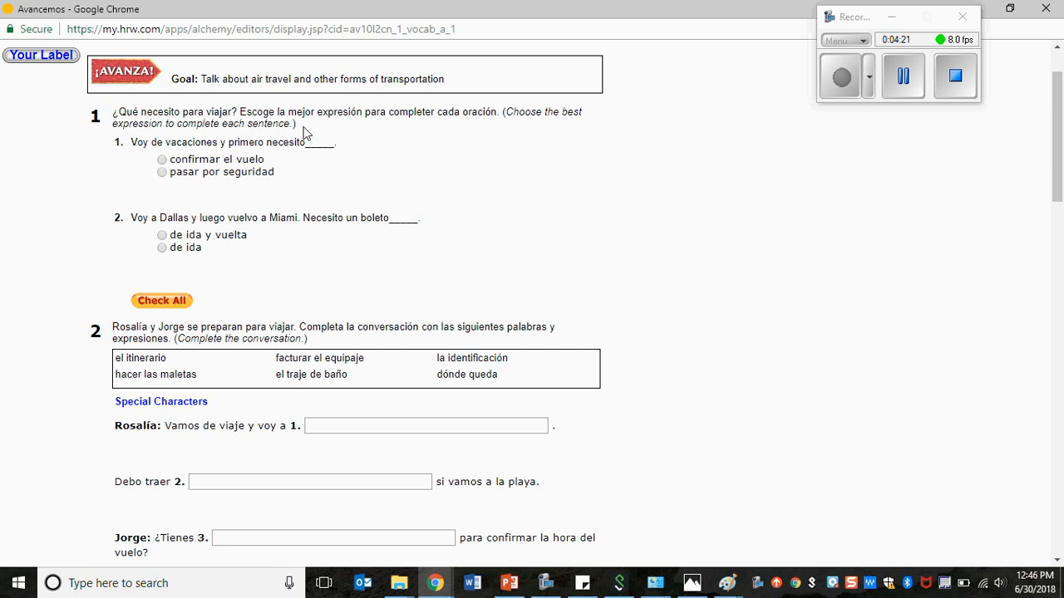
pyautogui.moveTo(113, 111); pyautogui.dragTo(296, 123)
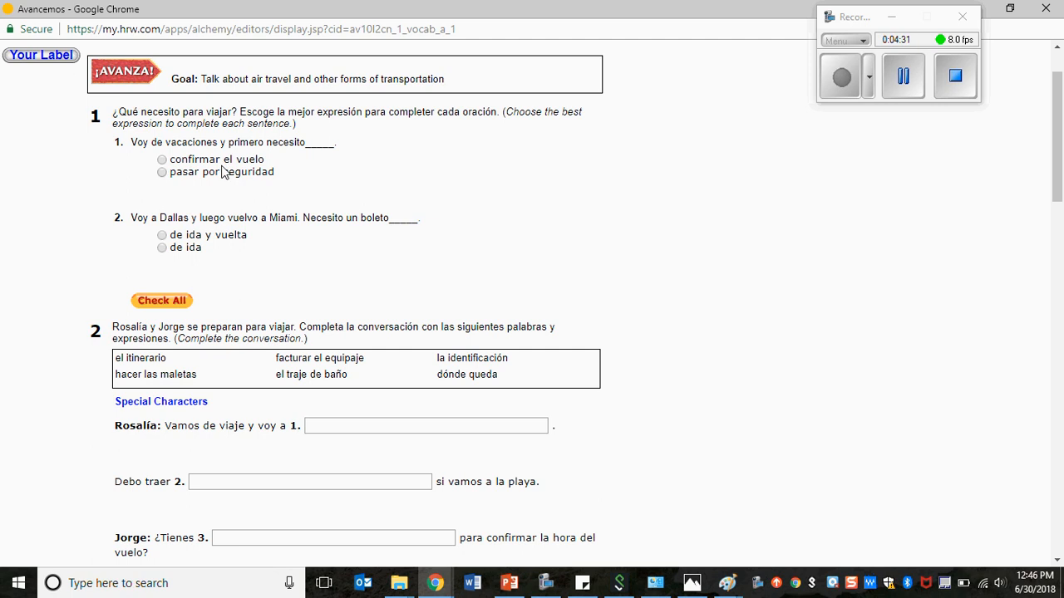
pyautogui.moveTo(259, 171)
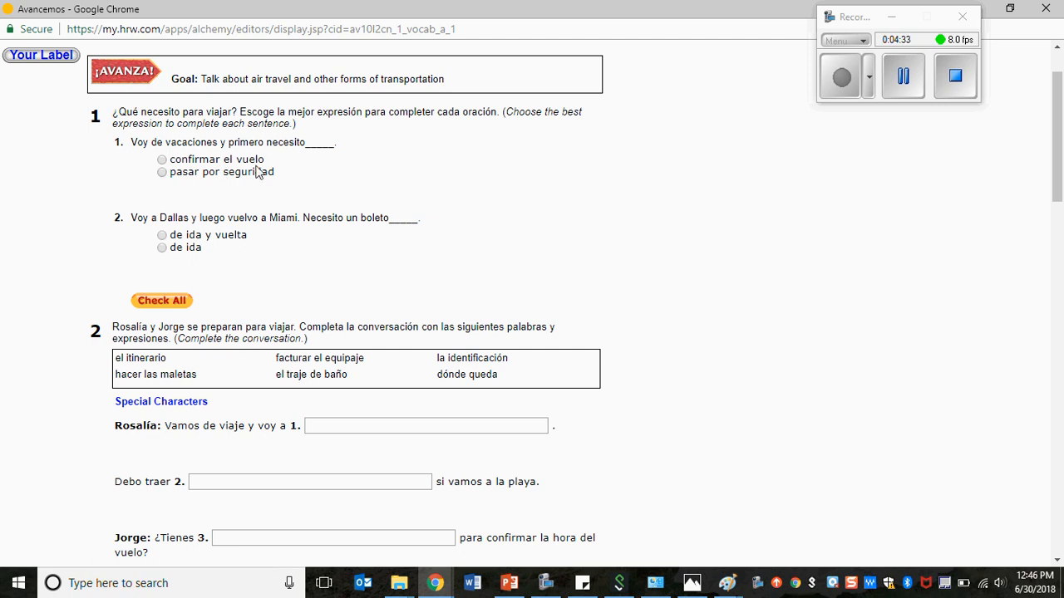
pyautogui.scroll(-3)
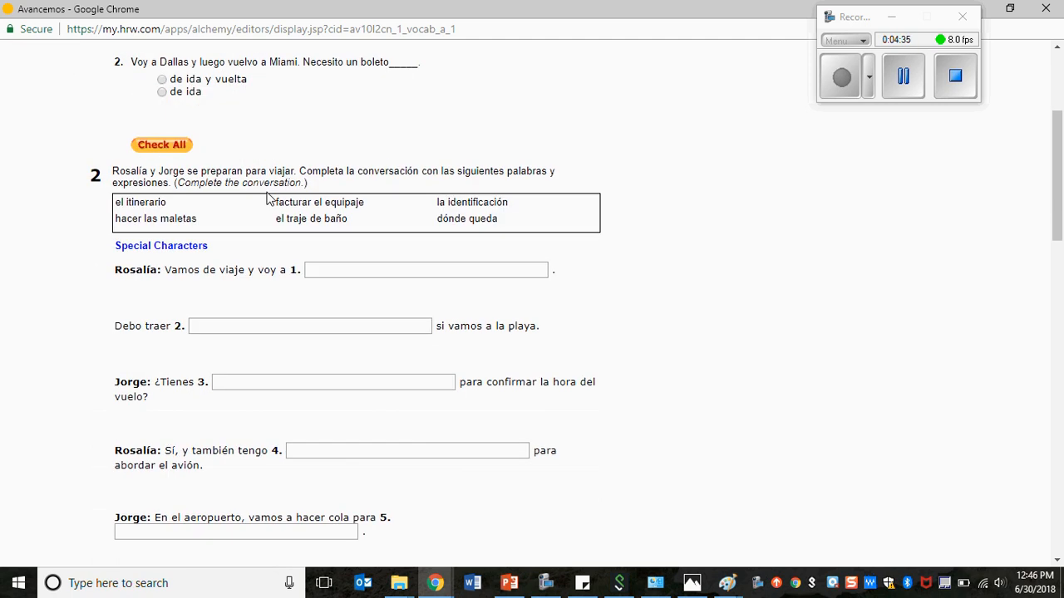
pyautogui.scroll(3)
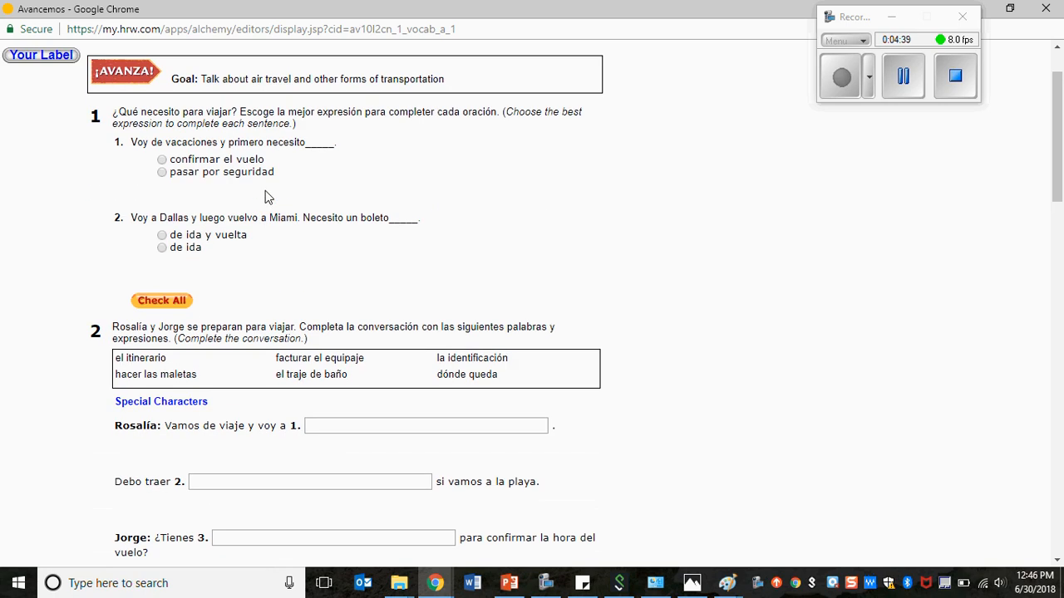
pyautogui.moveTo(289, 199)
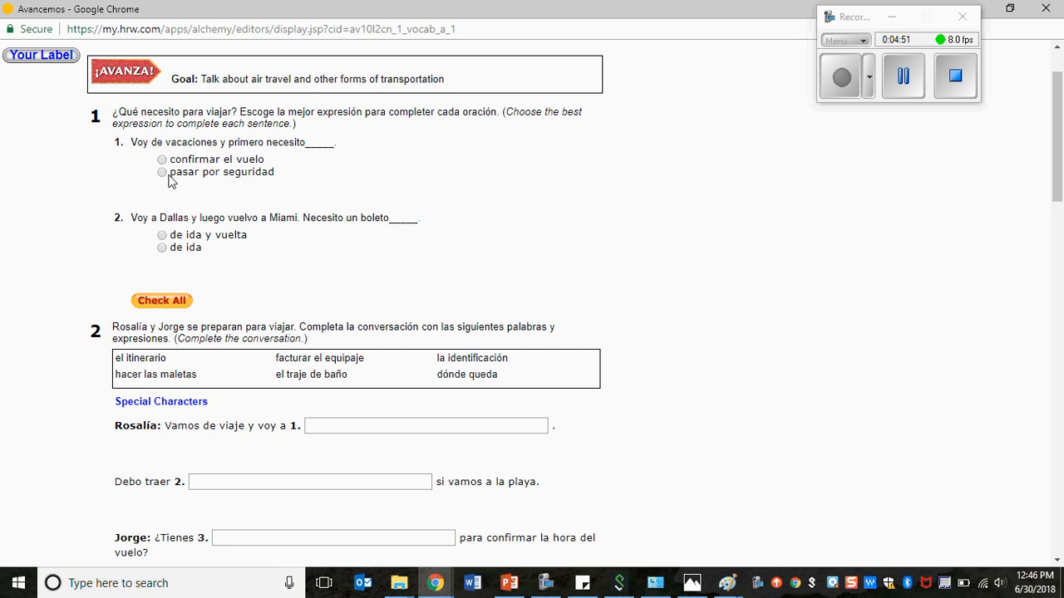
# - Choose confirmar el vuelo and de ida y vuelta for activity 1 and check all answers
pyautogui.click(163, 160)
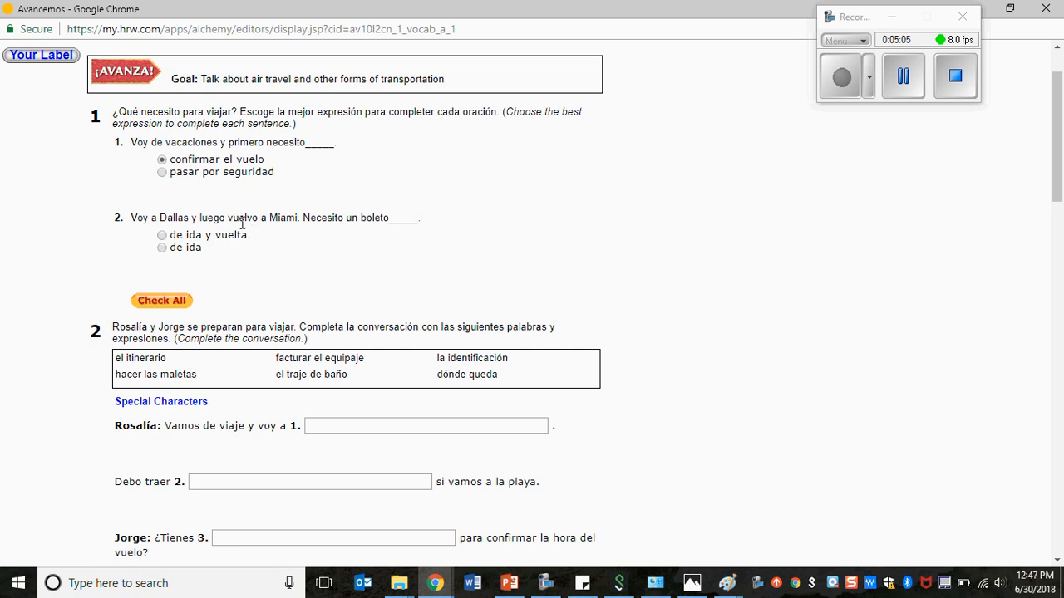
pyautogui.doubleClick(243, 217)
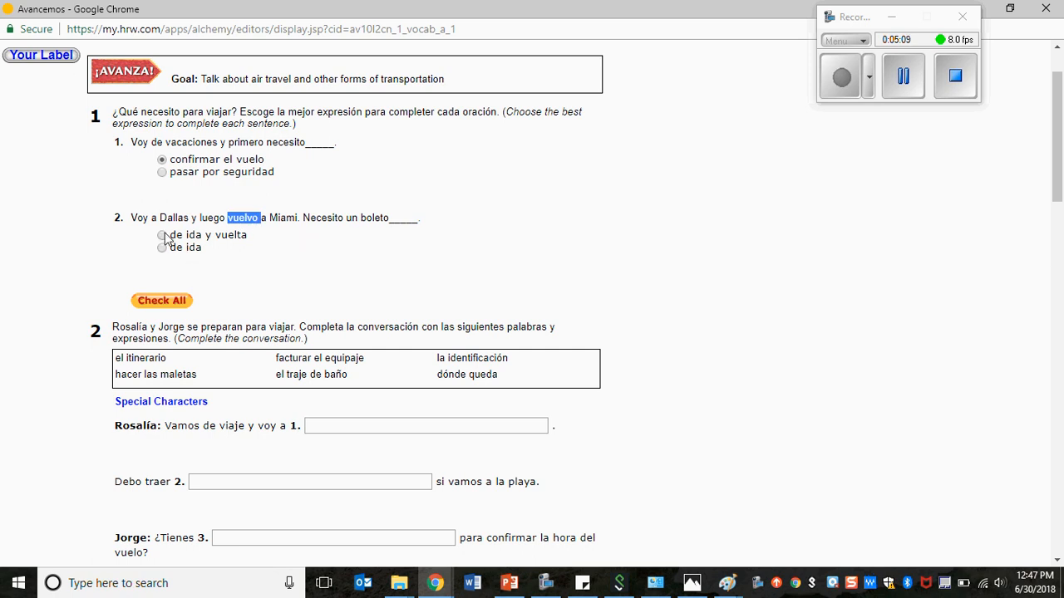
pyautogui.click(163, 236)
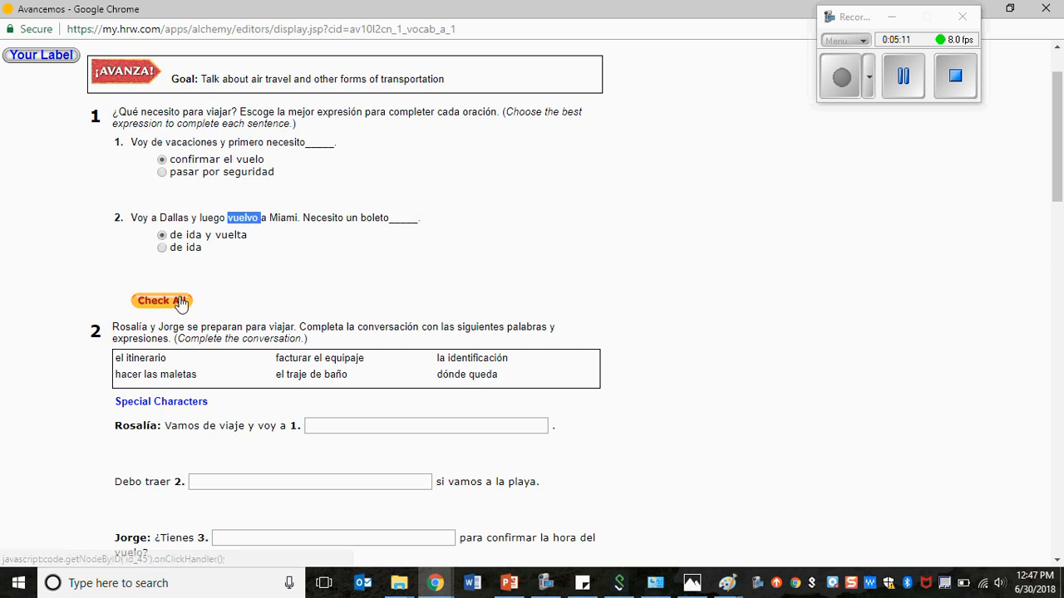
pyautogui.click(162, 301)
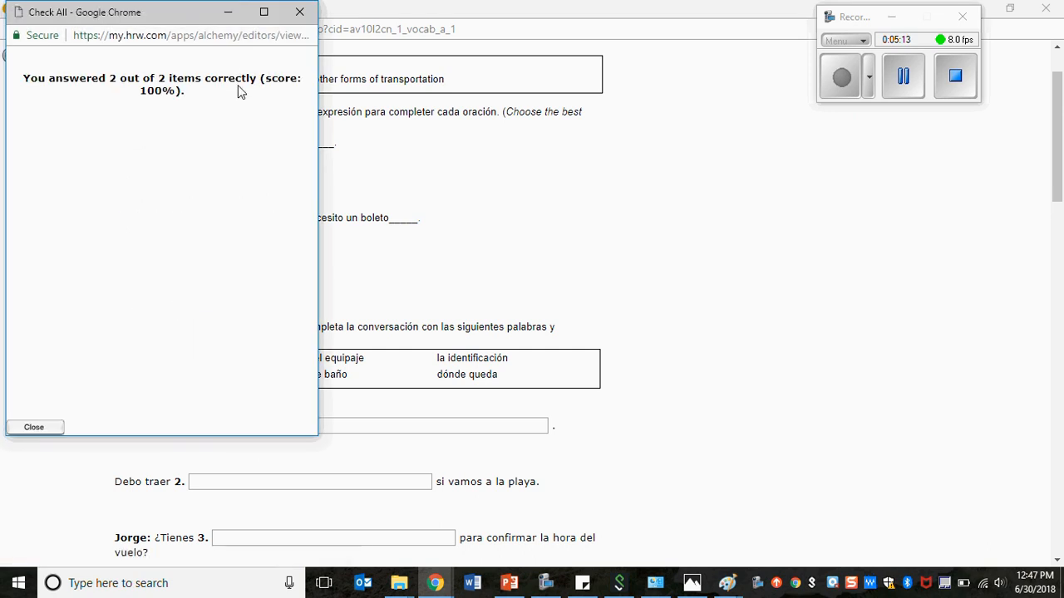
pyautogui.moveTo(299, 11)
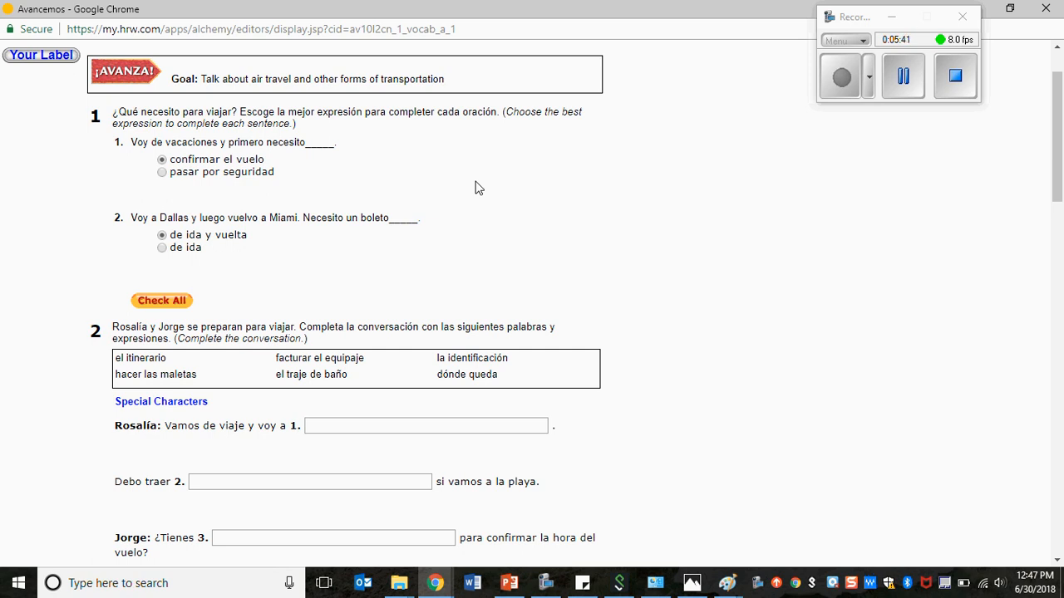
# - Scroll through activities 2 and 3, touching Rosalía's first blank, before closing the pop-up
pyautogui.scroll(-3)
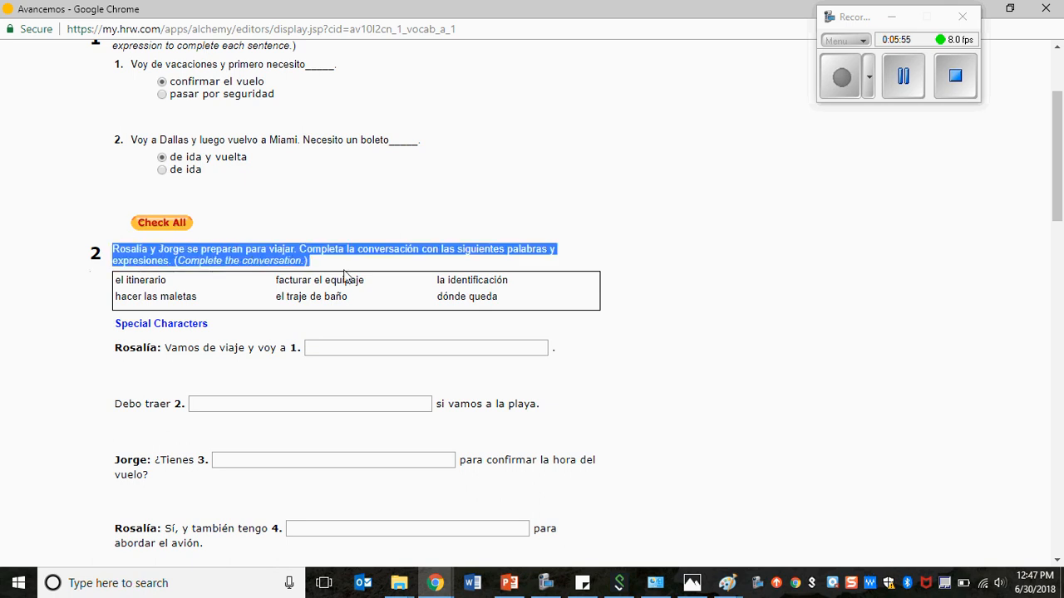
pyautogui.click(426, 348)
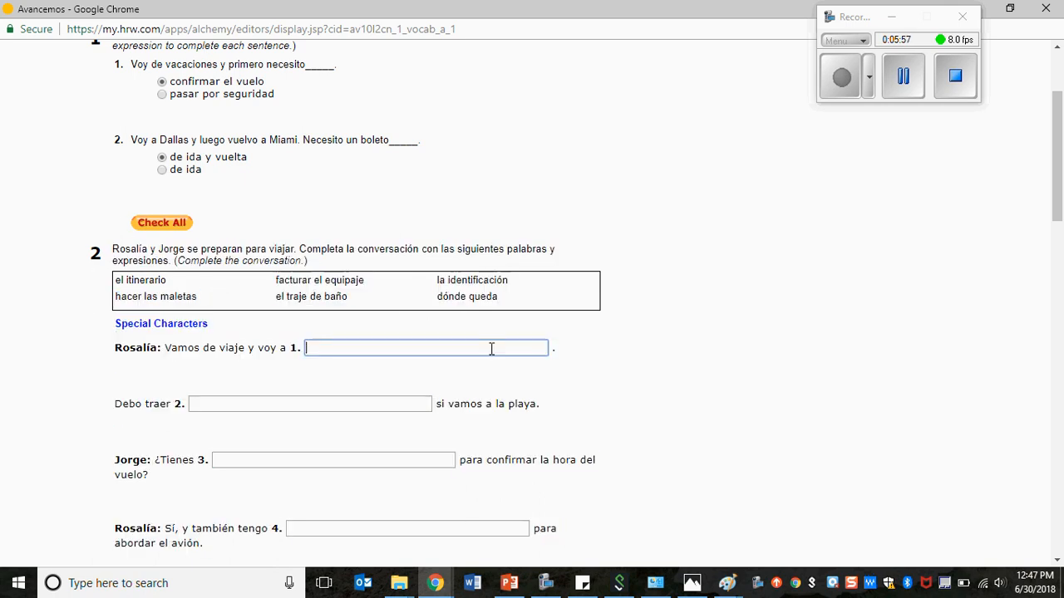
pyautogui.scroll(-3)
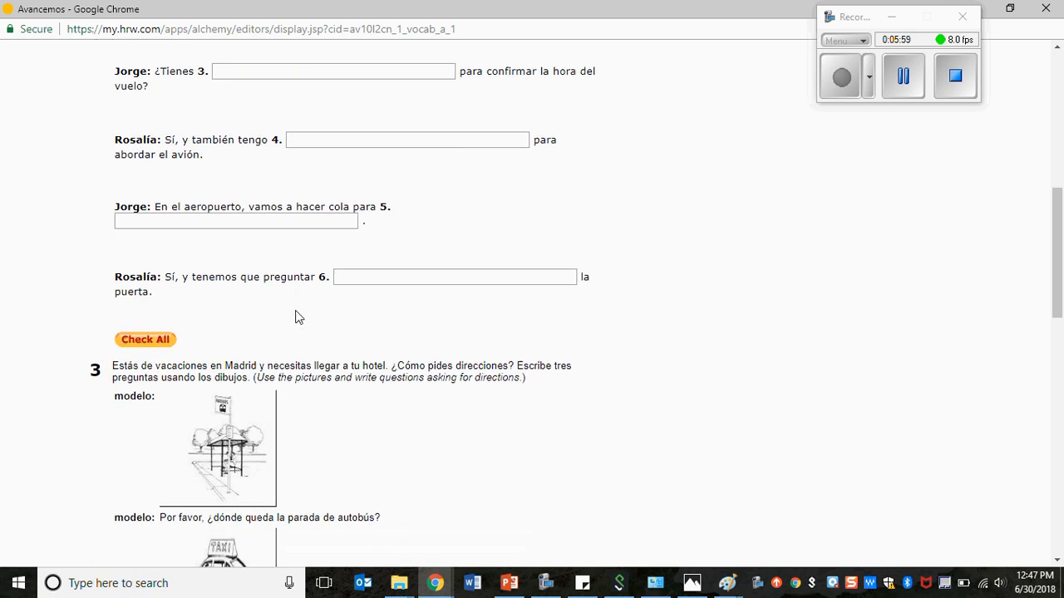
pyautogui.scroll(3)
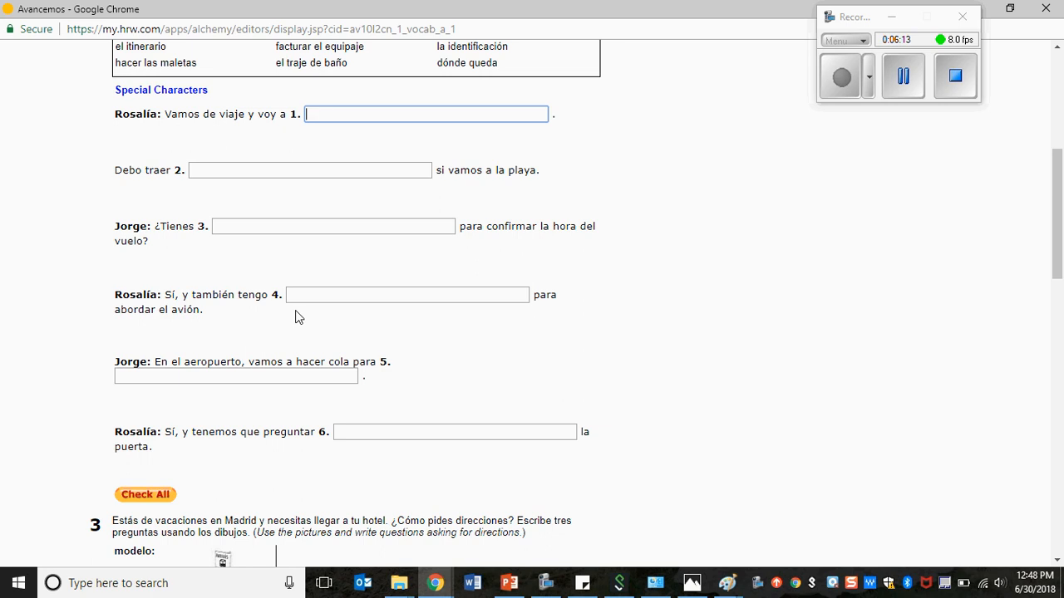
pyautogui.scroll(-3)
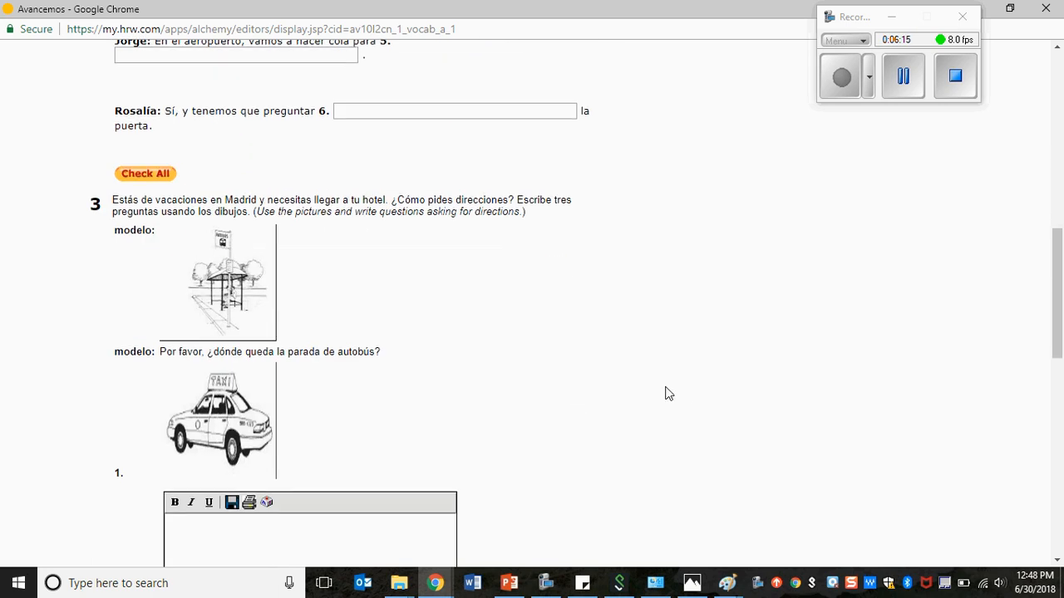
pyautogui.scroll(-3)
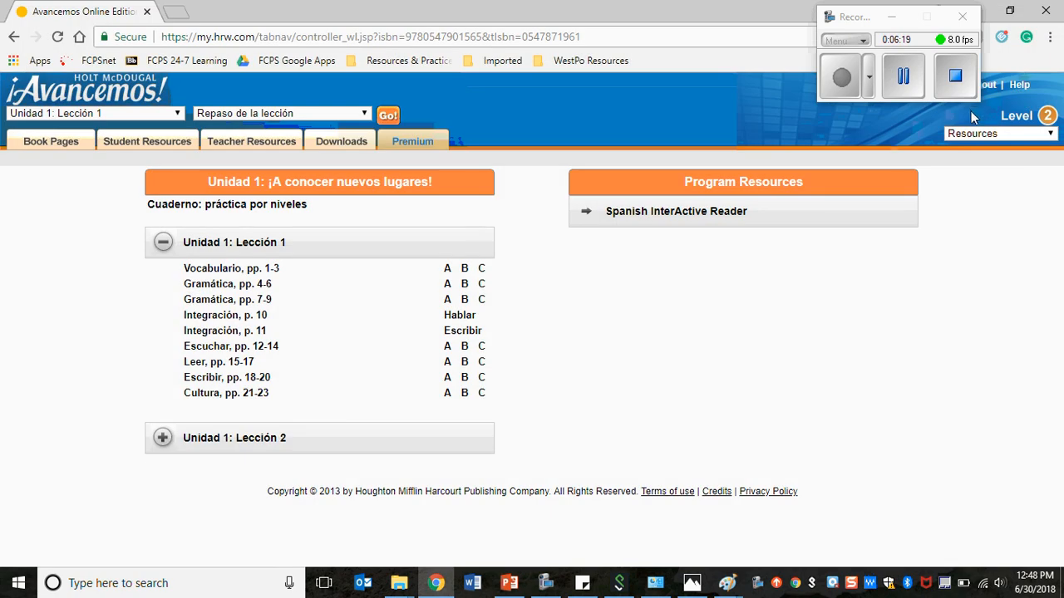
pyautogui.moveTo(844, 311)
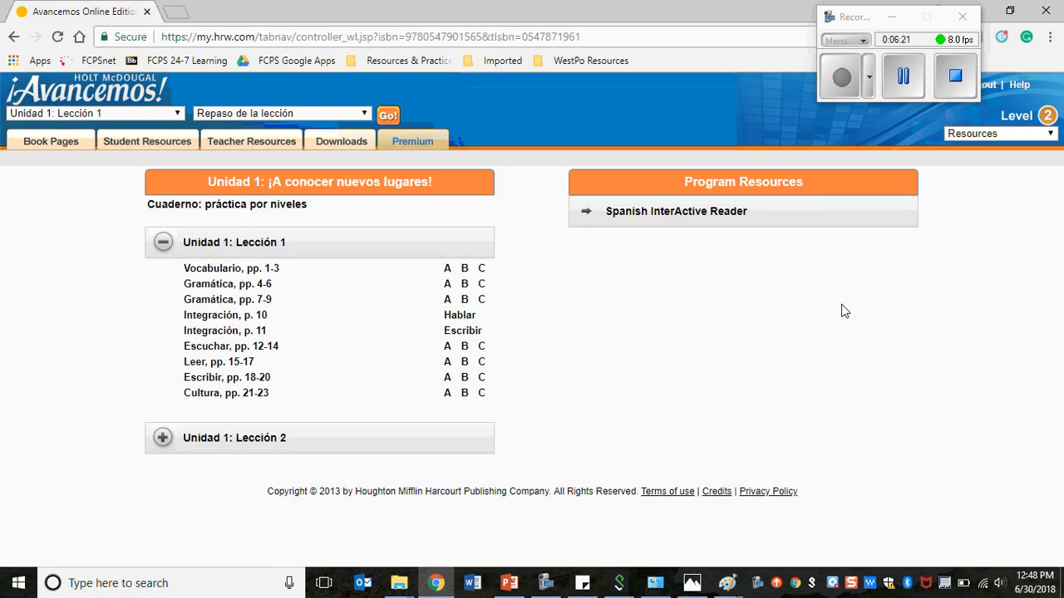
pyautogui.moveTo(837, 319)
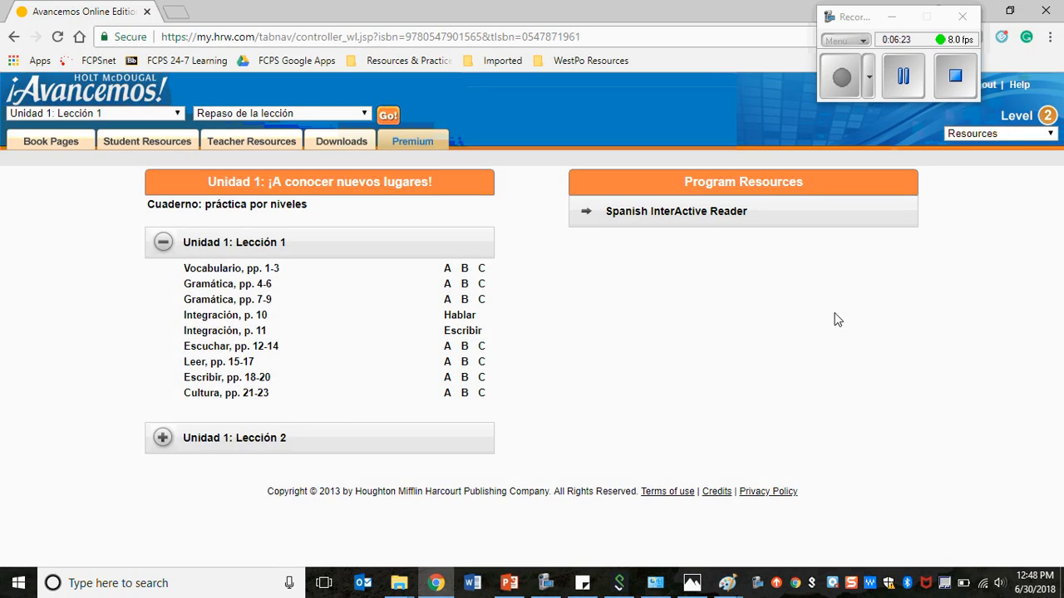